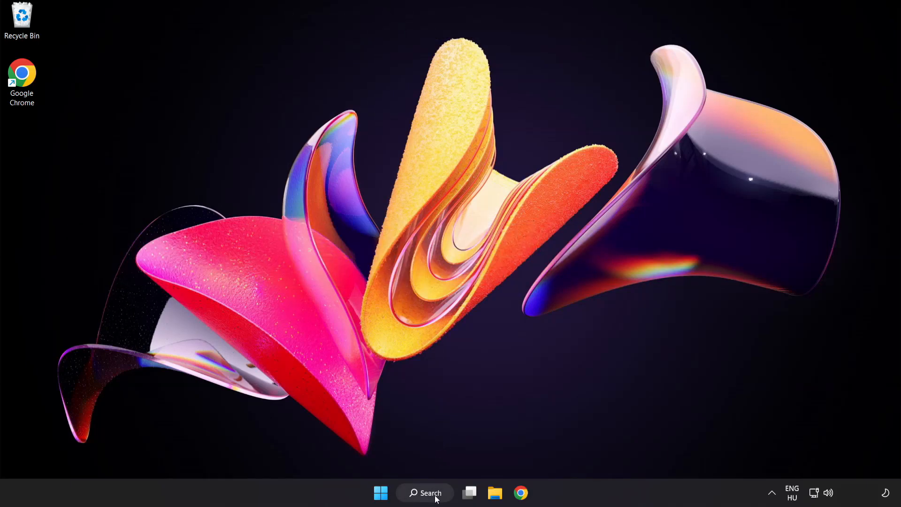
# - Search Windows for 'device manager' to open Device Manager
pyautogui.click(425, 493)
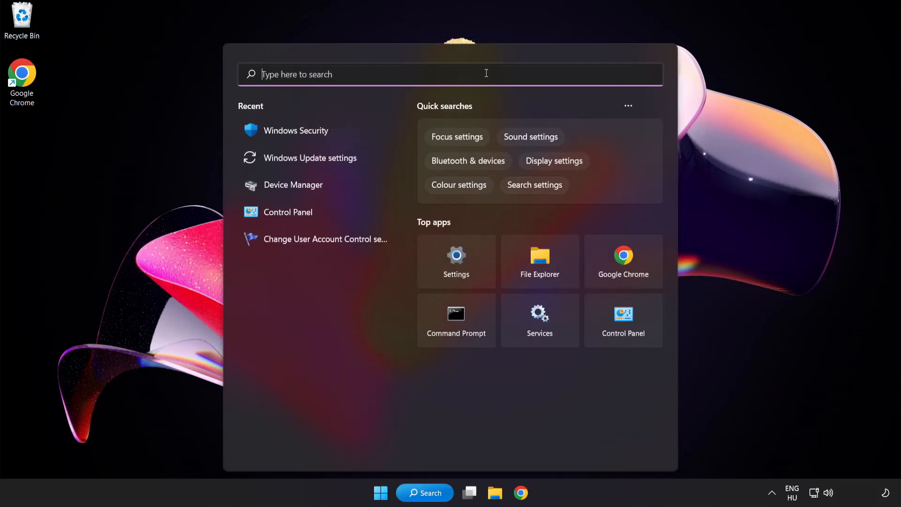
pyautogui.write('device manager')
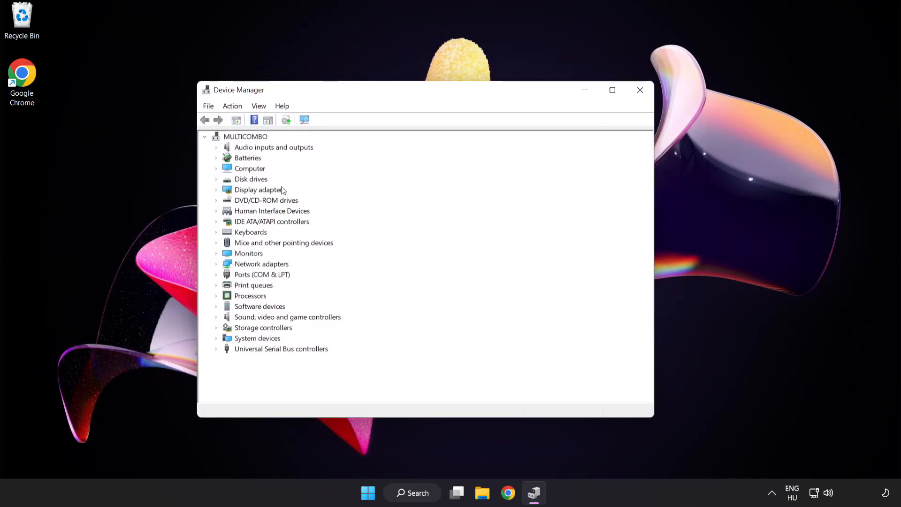
# - Run an automatic driver update for the VMware SVGA 3D display adapter, then close the wizard
pyautogui.click(260, 189)
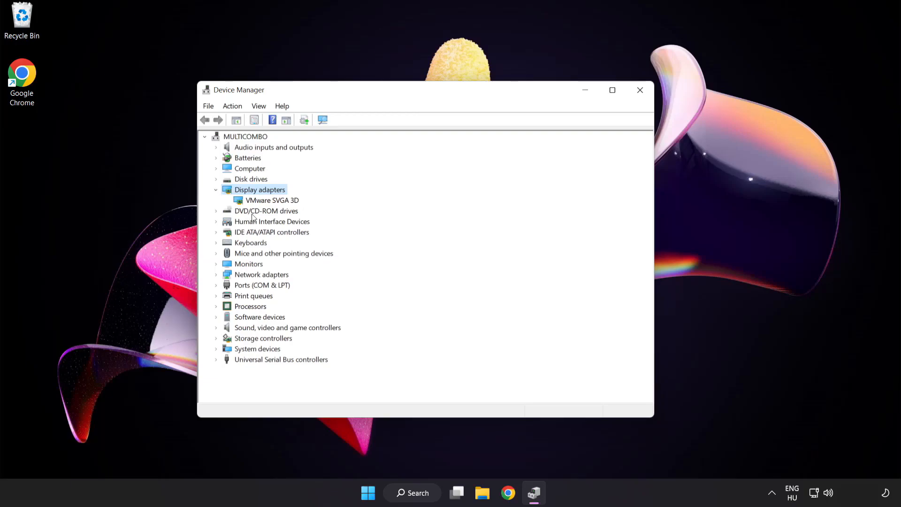
pyautogui.click(272, 200)
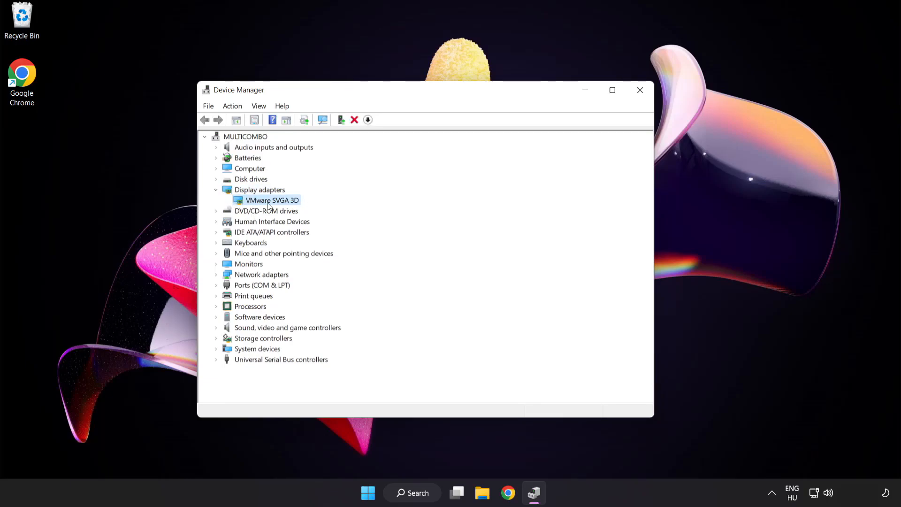
pyautogui.rightClick(272, 200)
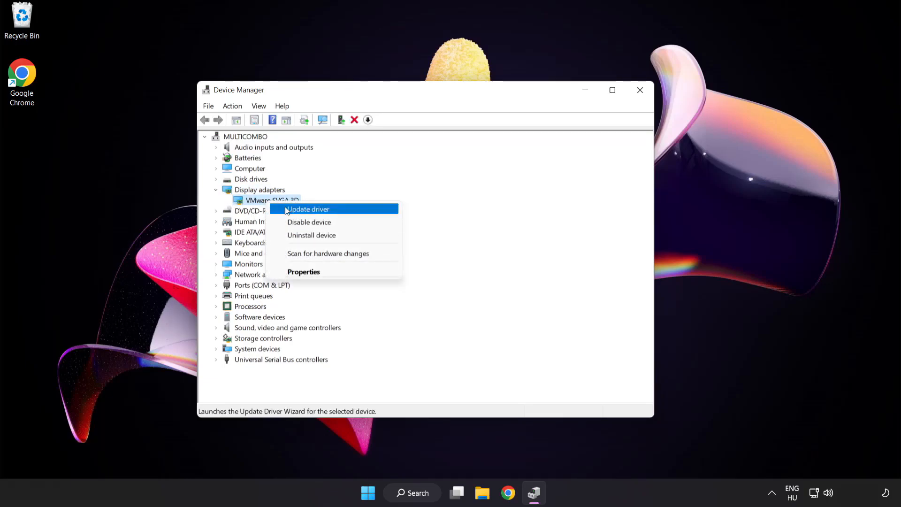
pyautogui.moveTo(350, 210)
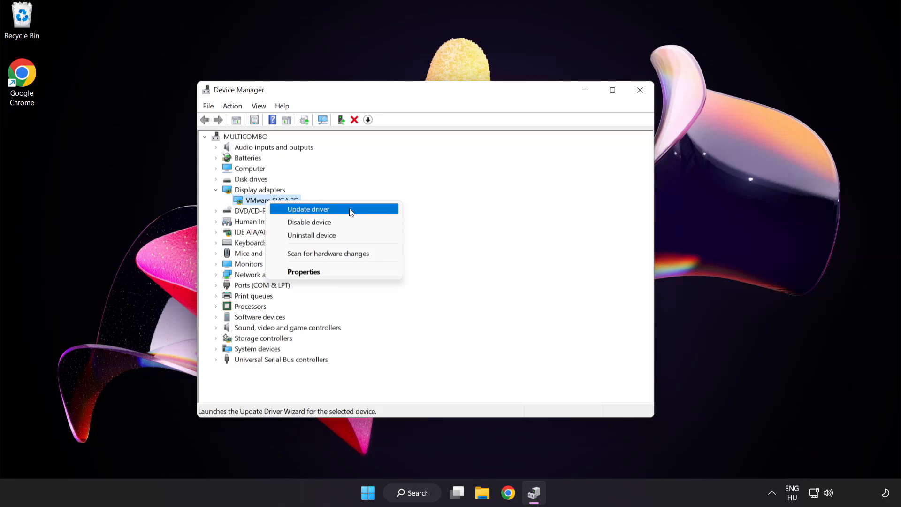
pyautogui.click(308, 208)
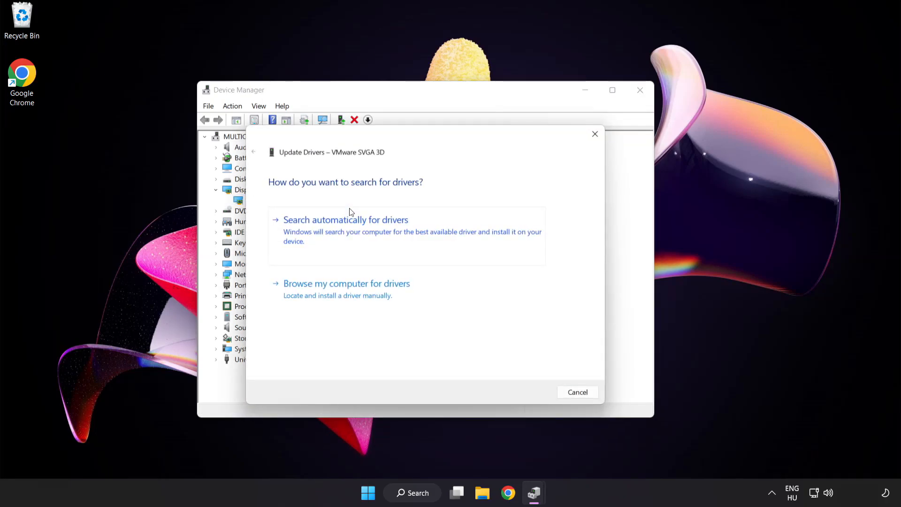
pyautogui.moveTo(275, 192)
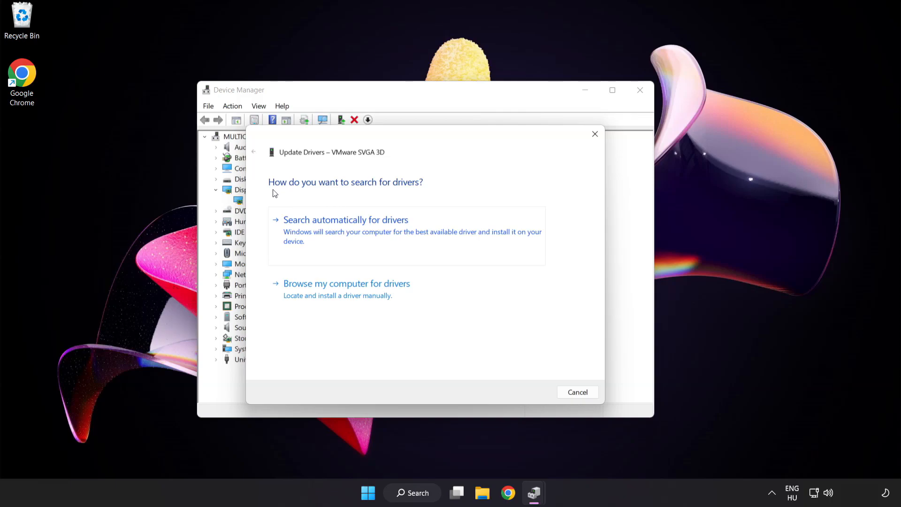
pyautogui.moveTo(404, 228)
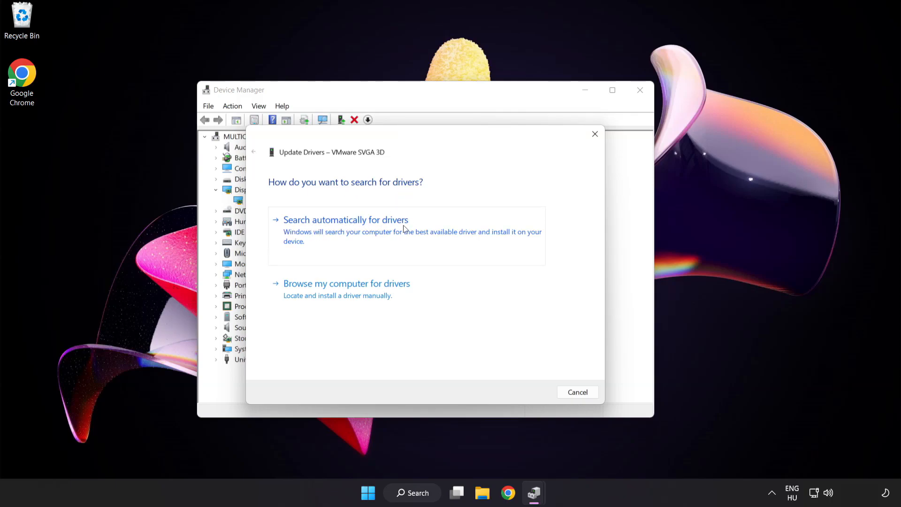
pyautogui.moveTo(394, 234)
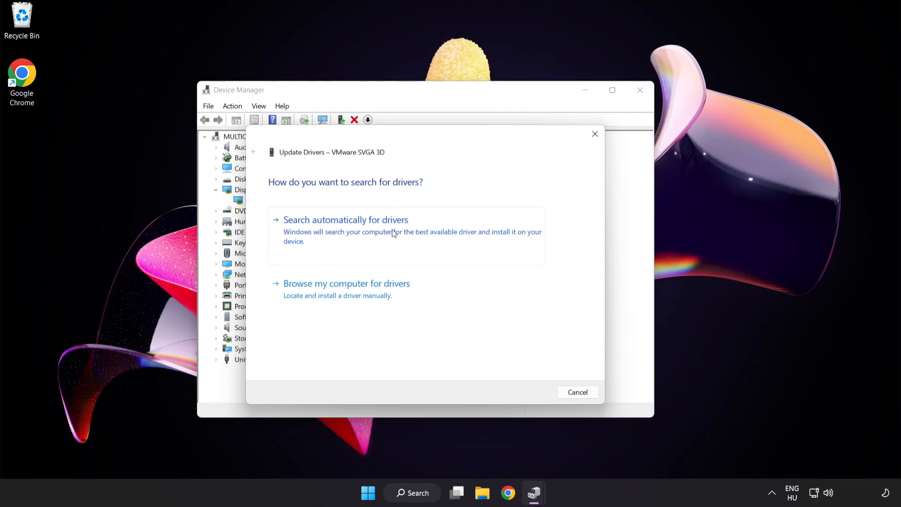
pyautogui.click(346, 220)
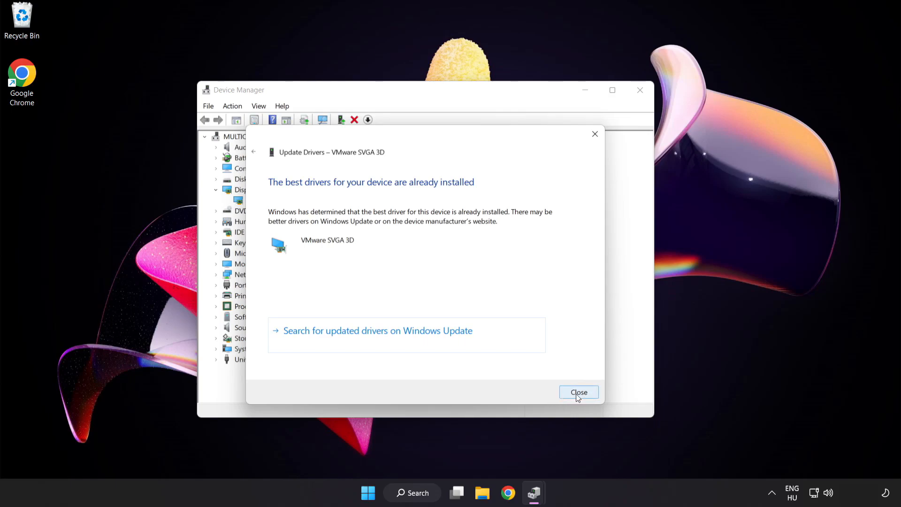
pyautogui.click(579, 392)
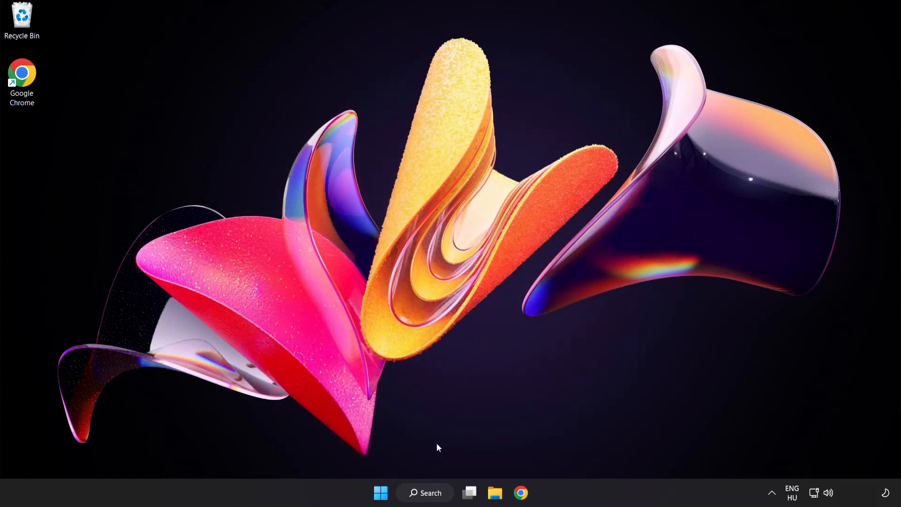
# - Search Windows for 'up' and open Windows Update settings
pyautogui.click(425, 493)
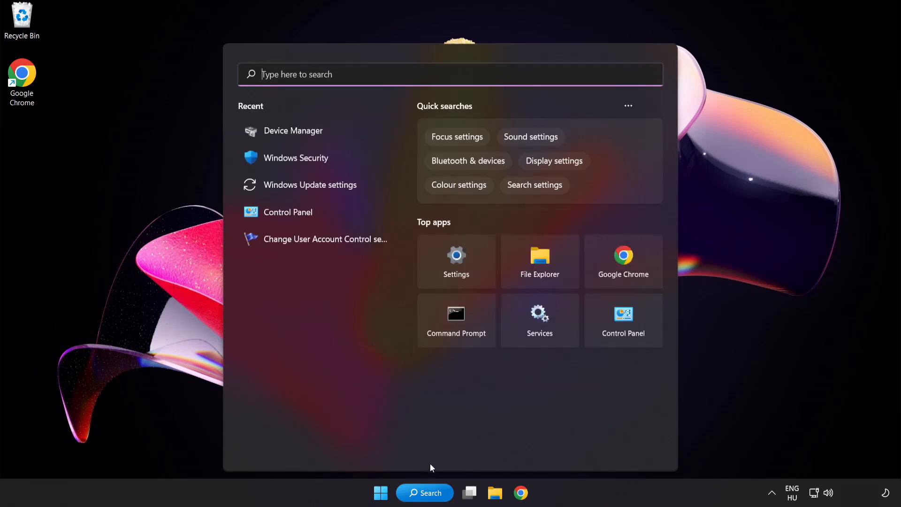
pyautogui.write('update')
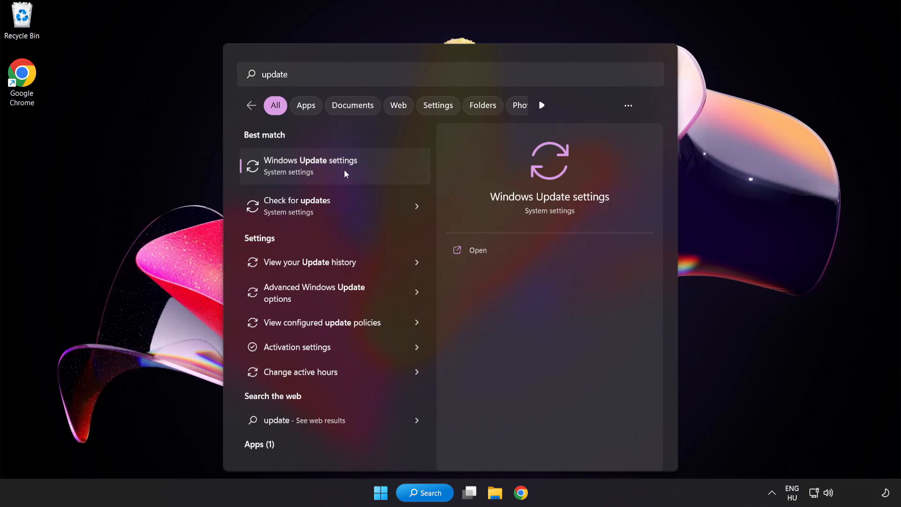
pyautogui.click(310, 166)
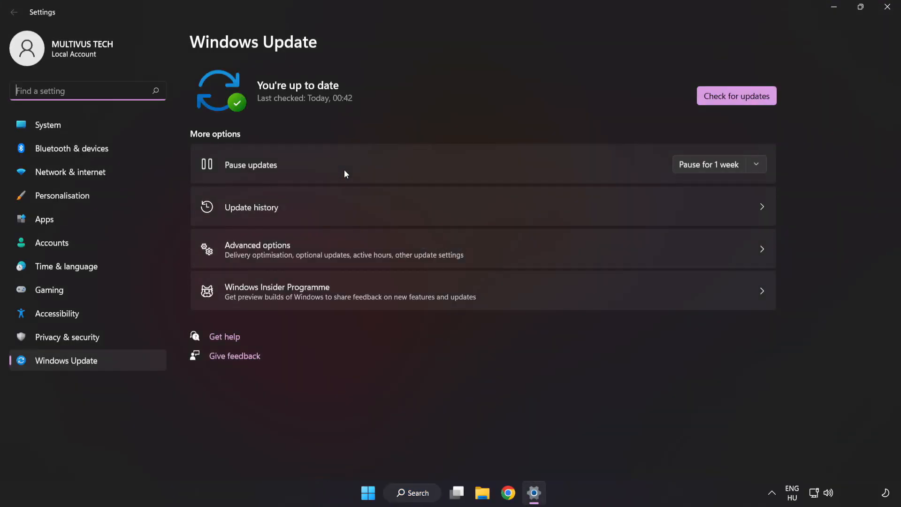
pyautogui.moveTo(555, 85)
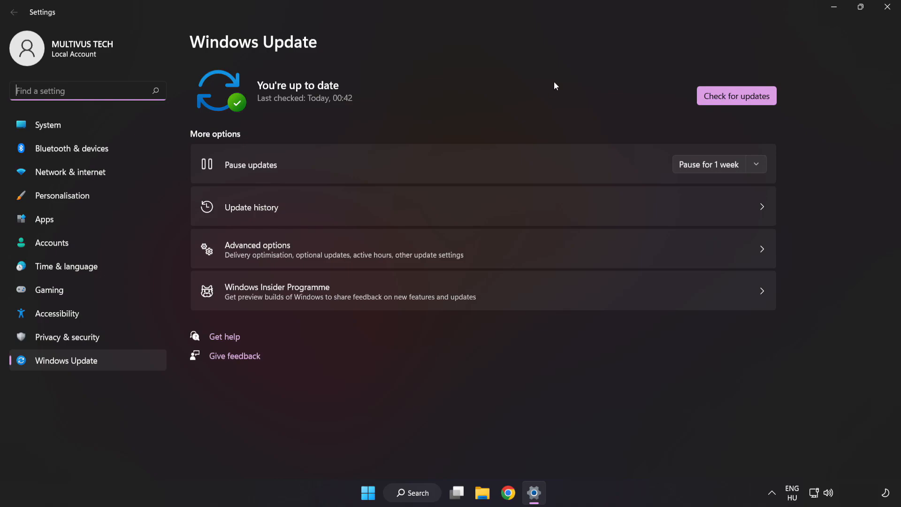
pyautogui.moveTo(736, 96)
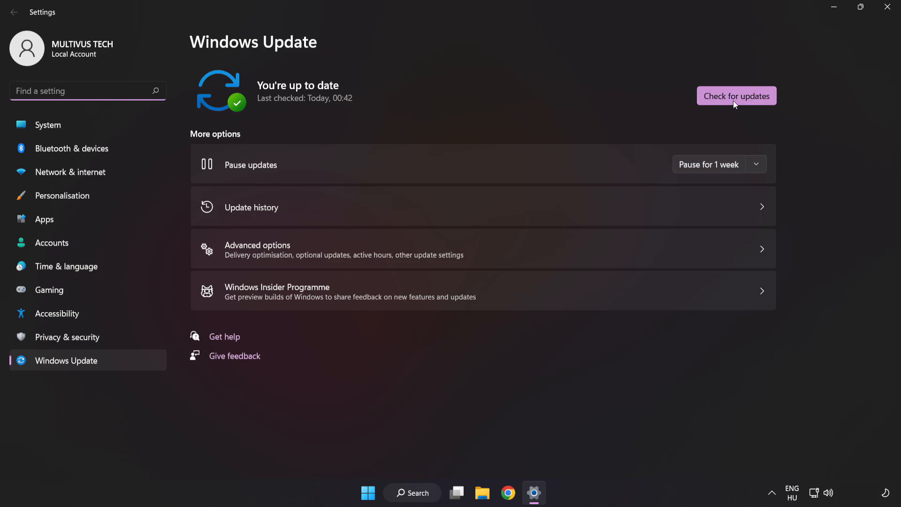
# - Check for updates, confirm Windows is up to date, and close Settings
pyautogui.click(737, 95)
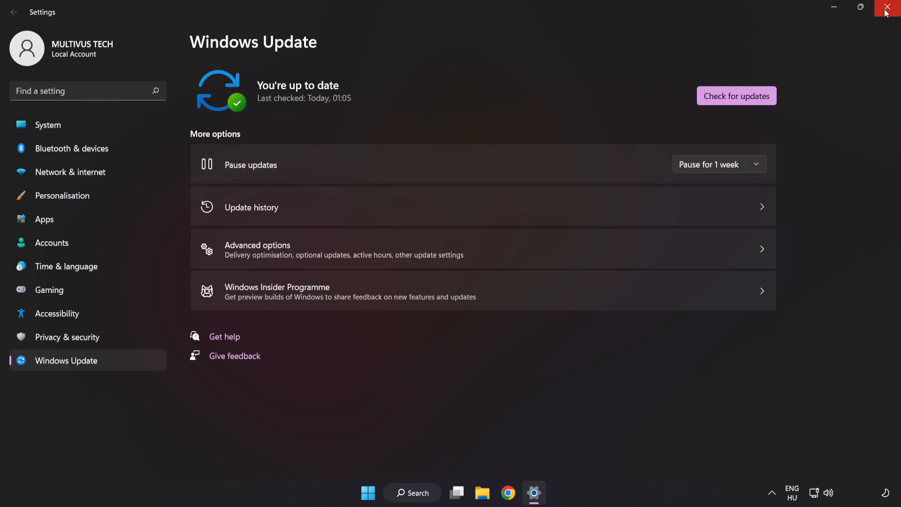
pyautogui.click(893, 8)
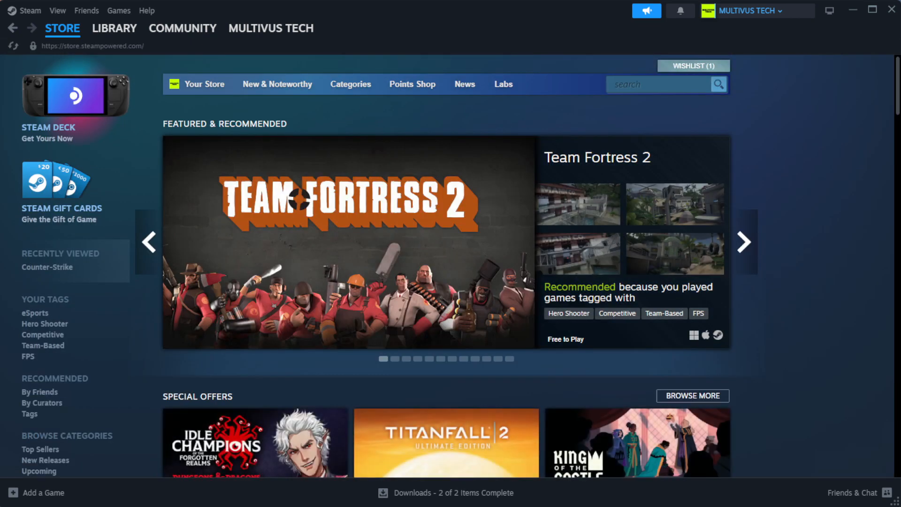
# - Open the Steam Library and bring up options for YOUR NOT WORKING GAME under Favorites
pyautogui.click(115, 28)
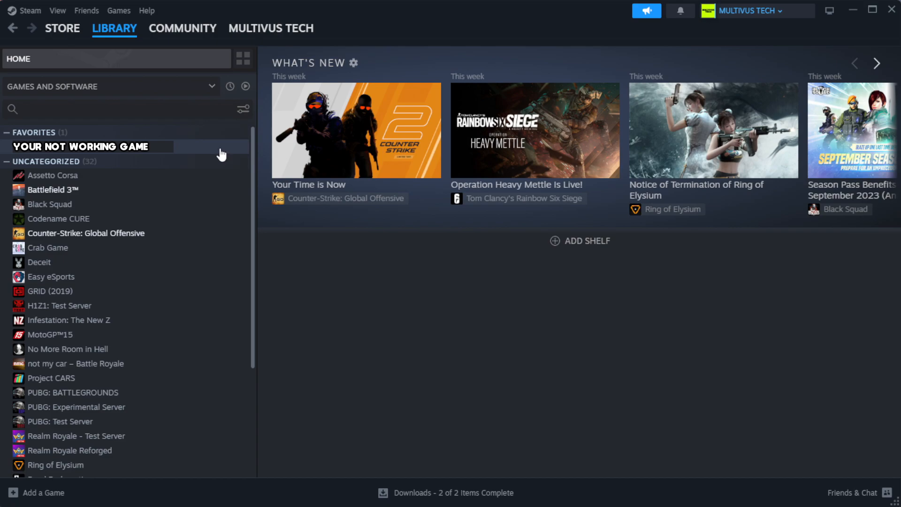
pyautogui.rightClick(81, 146)
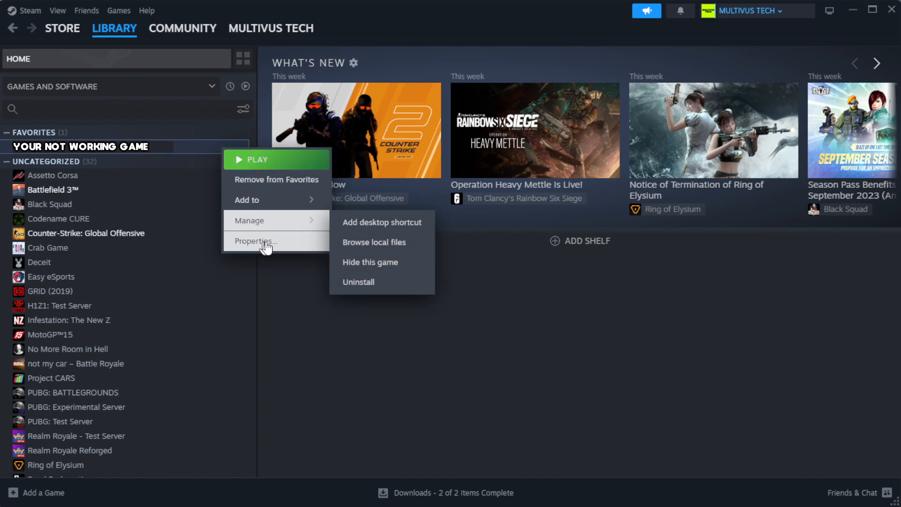
# - Verify the game's file integrity from Properties > Installed Files, validating all 1039 files
pyautogui.click(254, 241)
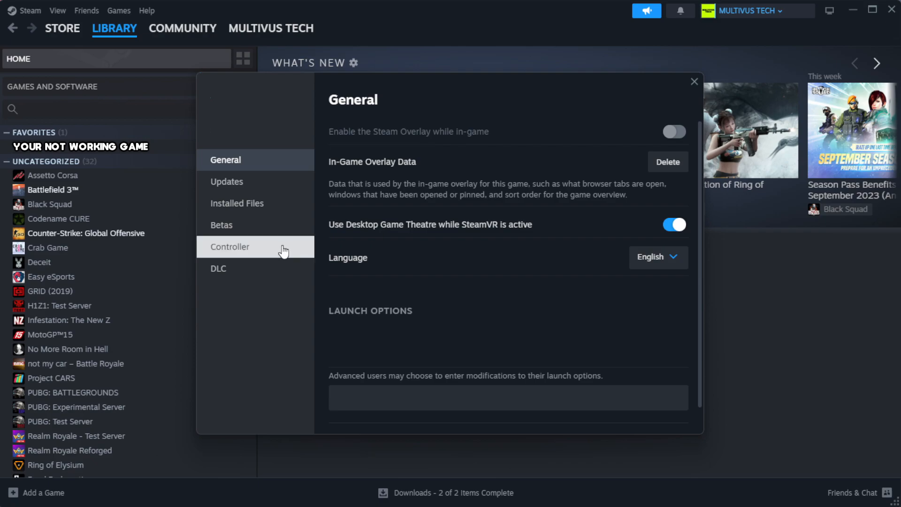
pyautogui.moveTo(237, 203)
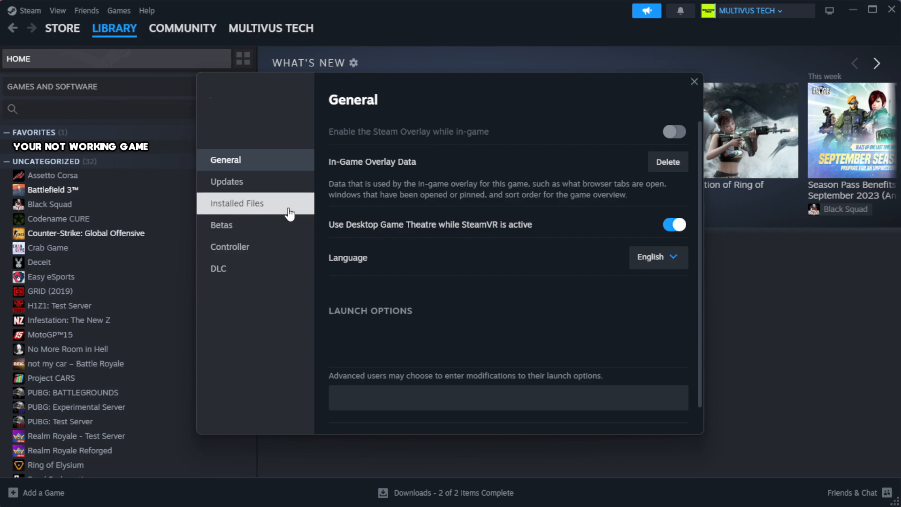
pyautogui.click(236, 203)
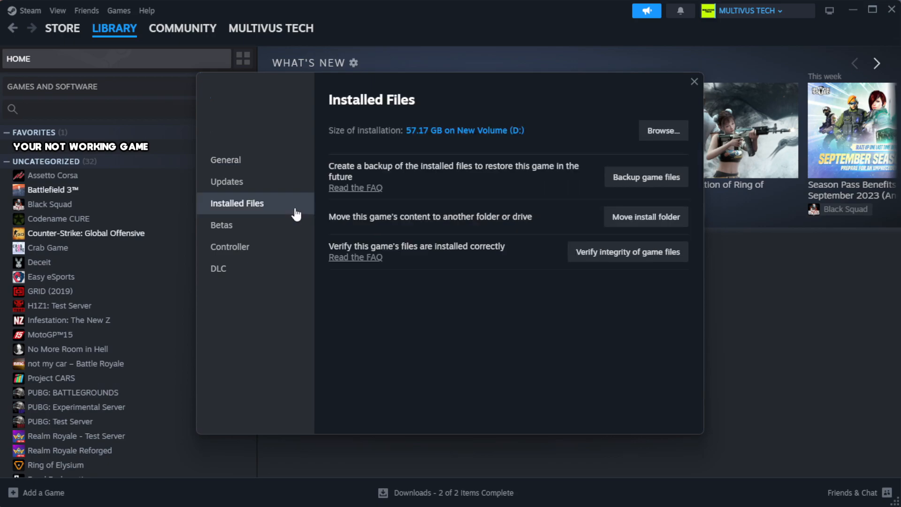
pyautogui.moveTo(577, 312)
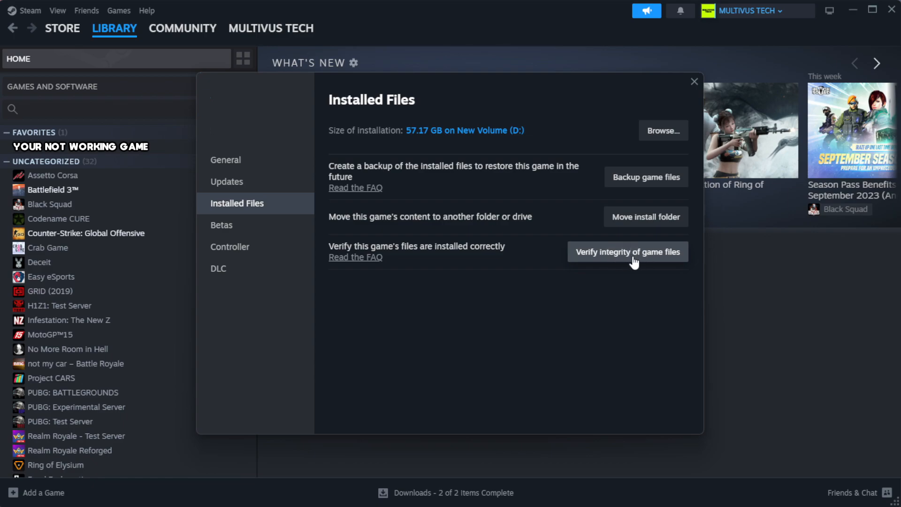
pyautogui.click(627, 252)
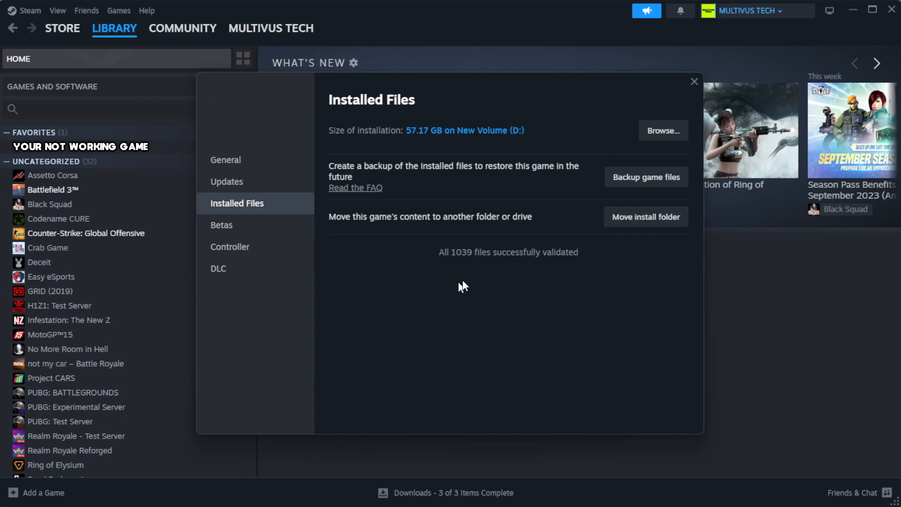
pyautogui.moveTo(661, 278)
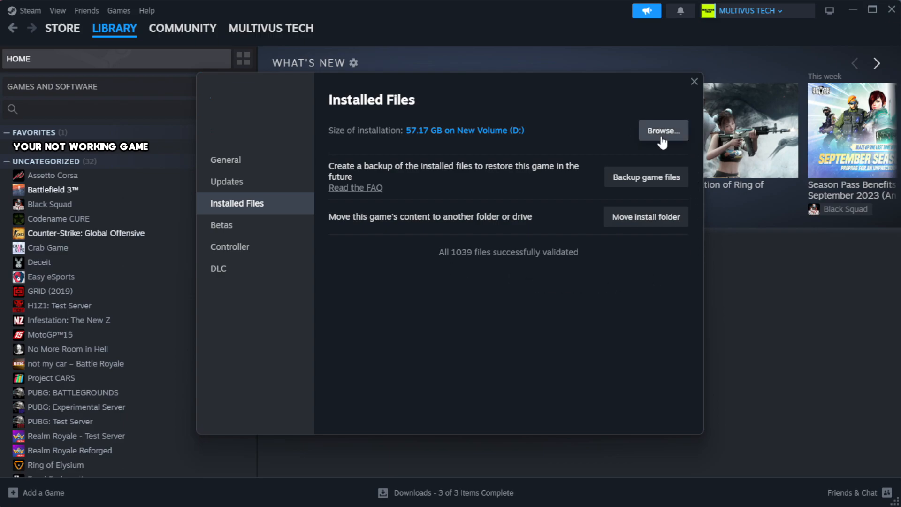
# - Open the game's install folder and bring up the YOUR NOT WORKING GAME shortcut's context menu
pyautogui.click(662, 130)
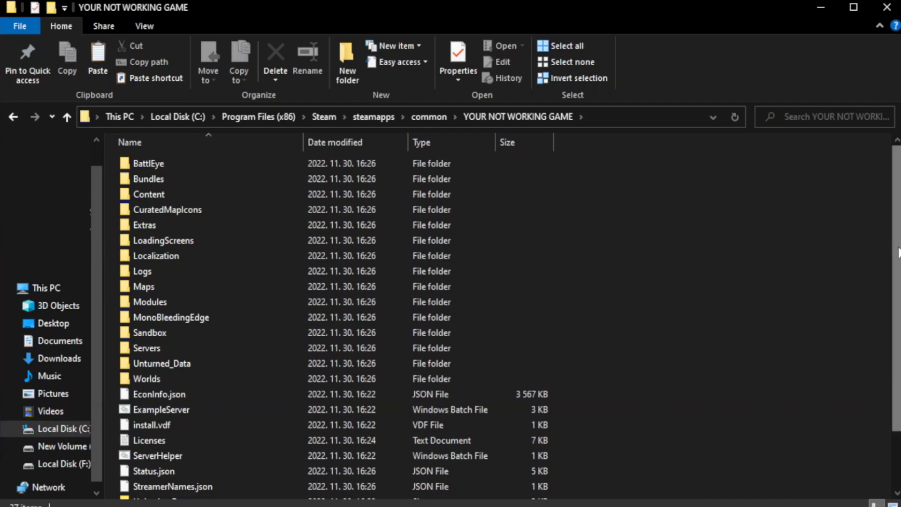
pyautogui.scroll(-3)
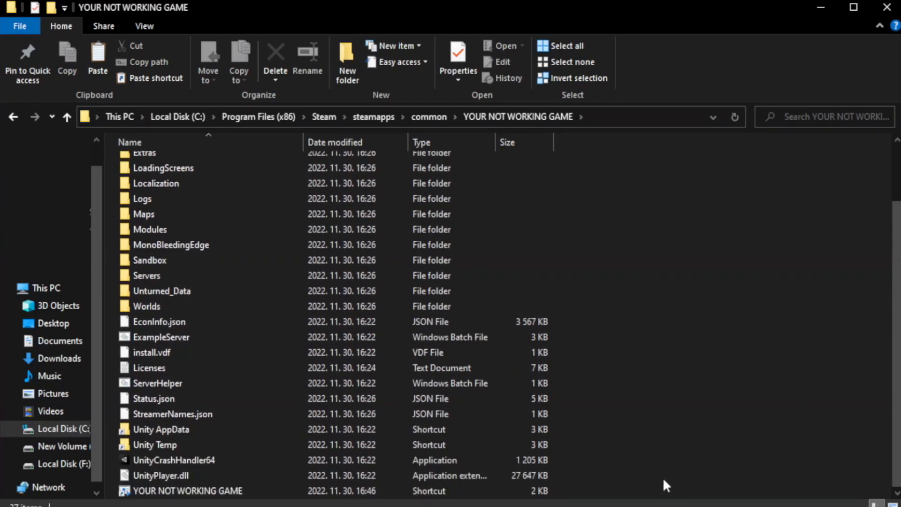
pyautogui.click(187, 492)
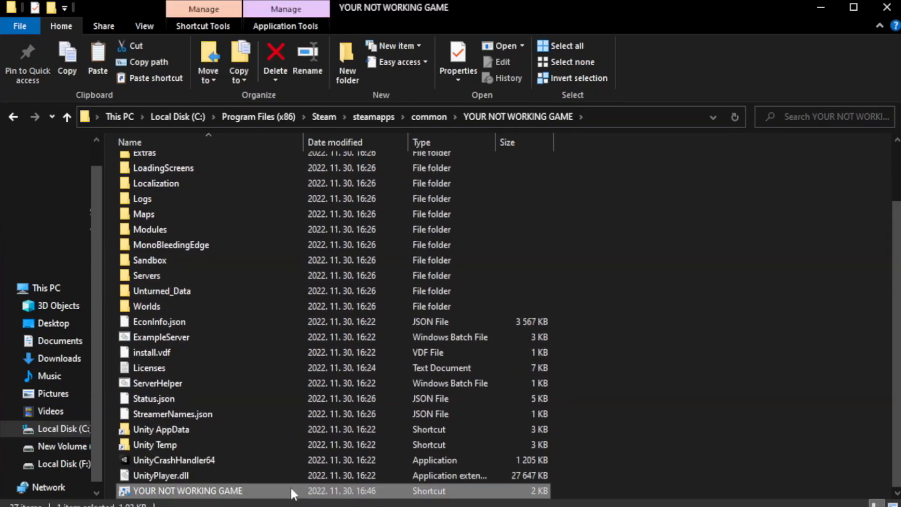
pyautogui.rightClick(187, 490)
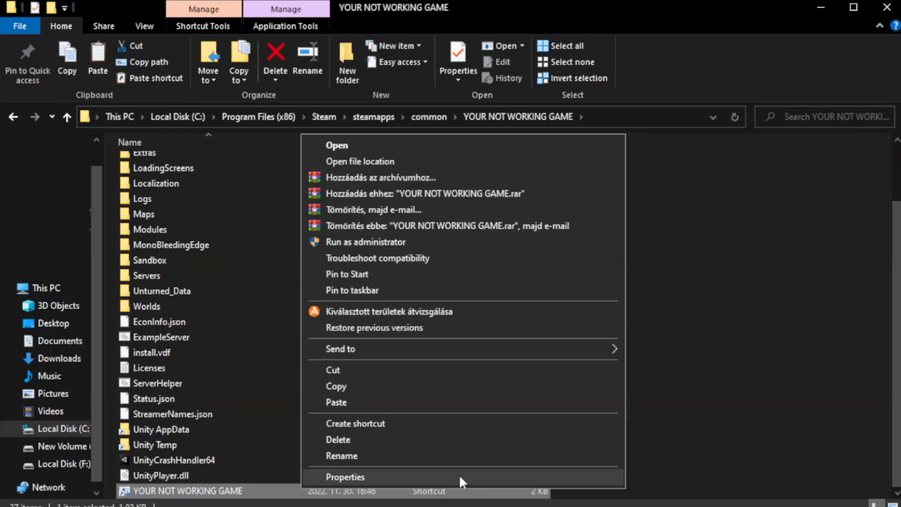
# - Set the shortcut to Windows 8 compatibility mode, fullscreen optimizations off, run as administrator
pyautogui.click(345, 477)
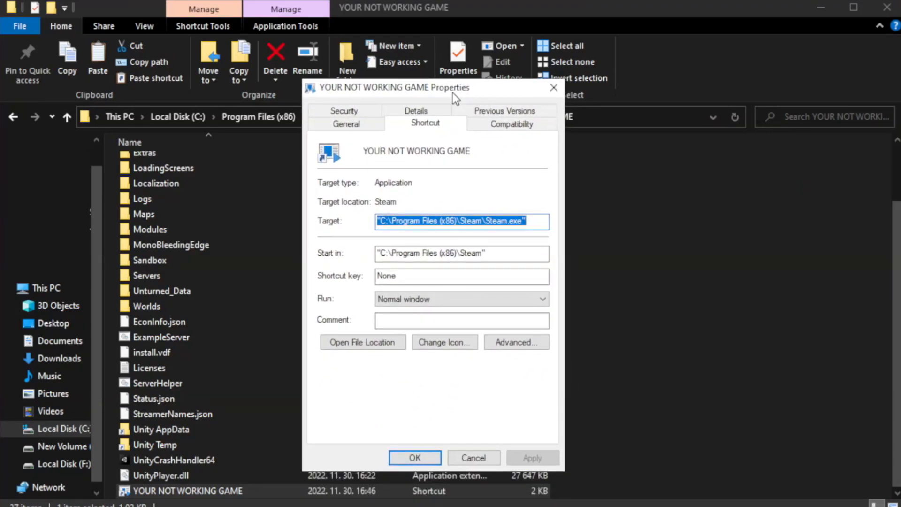
pyautogui.moveTo(535, 143)
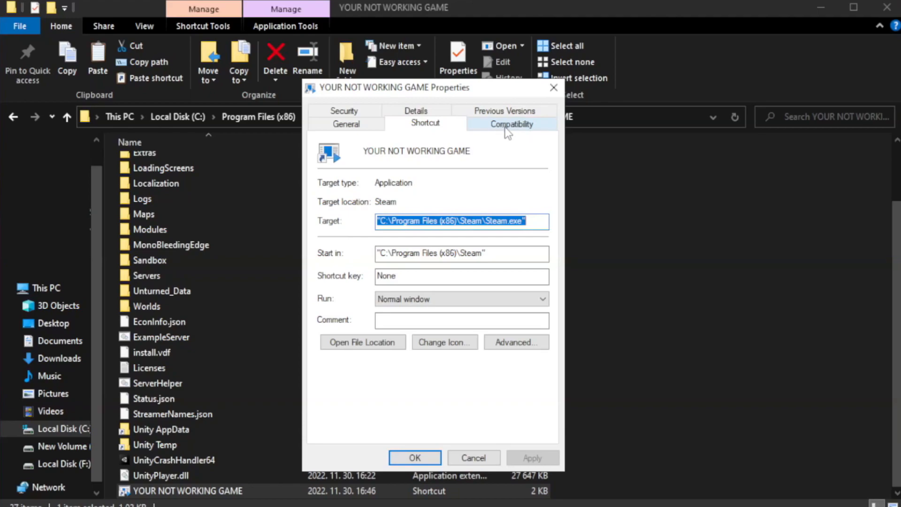
pyautogui.click(512, 123)
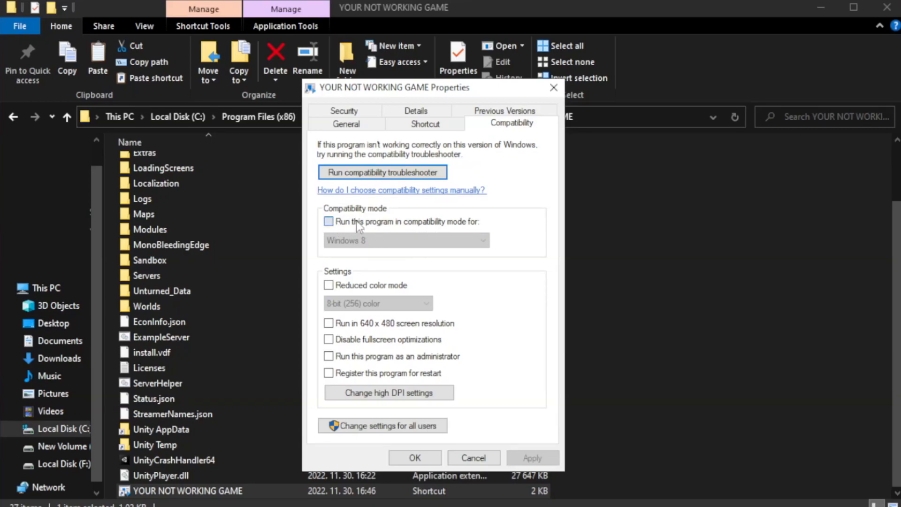
pyautogui.click(329, 221)
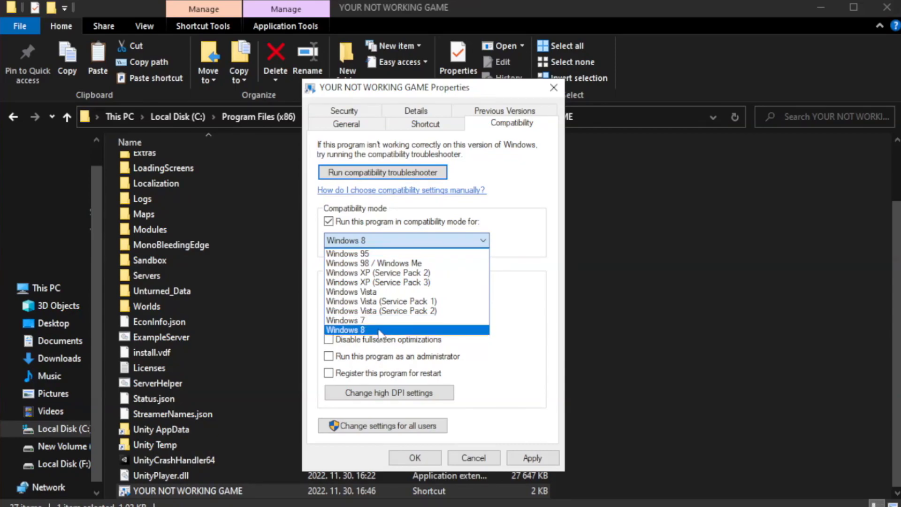
pyautogui.click(345, 329)
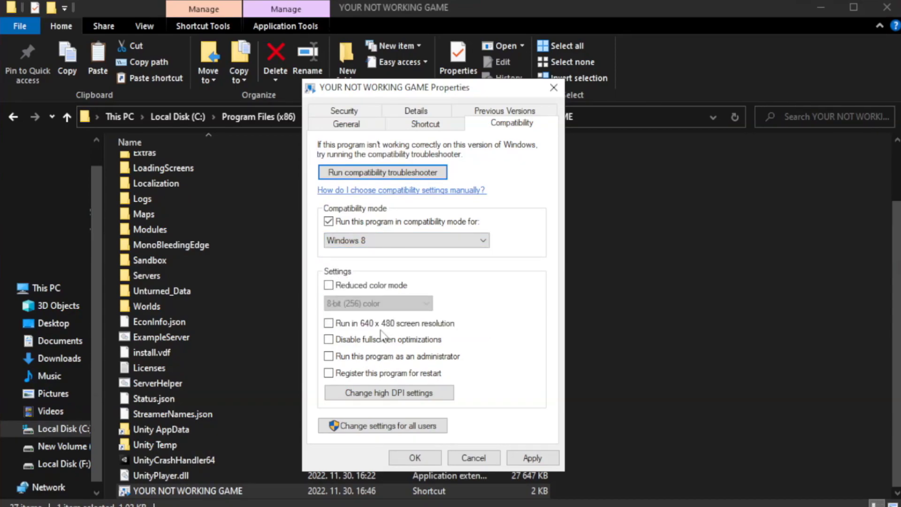
pyautogui.moveTo(317, 344)
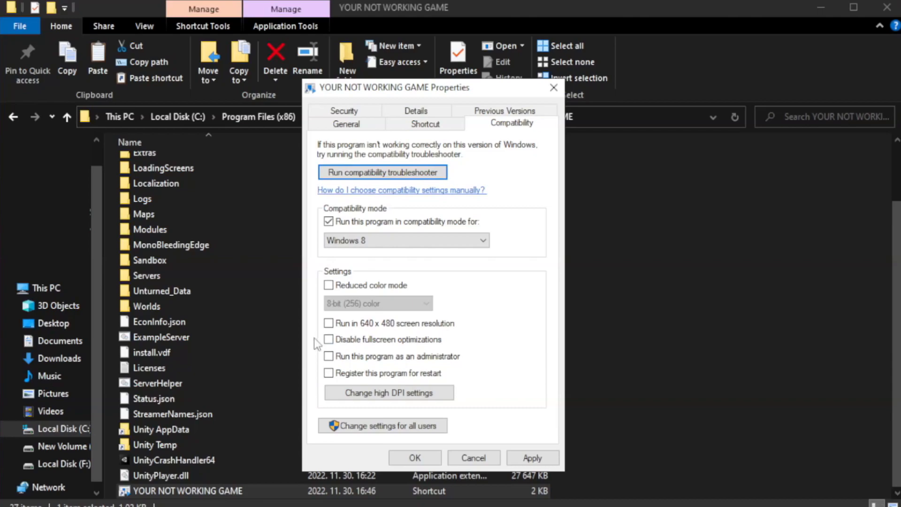
pyautogui.click(329, 339)
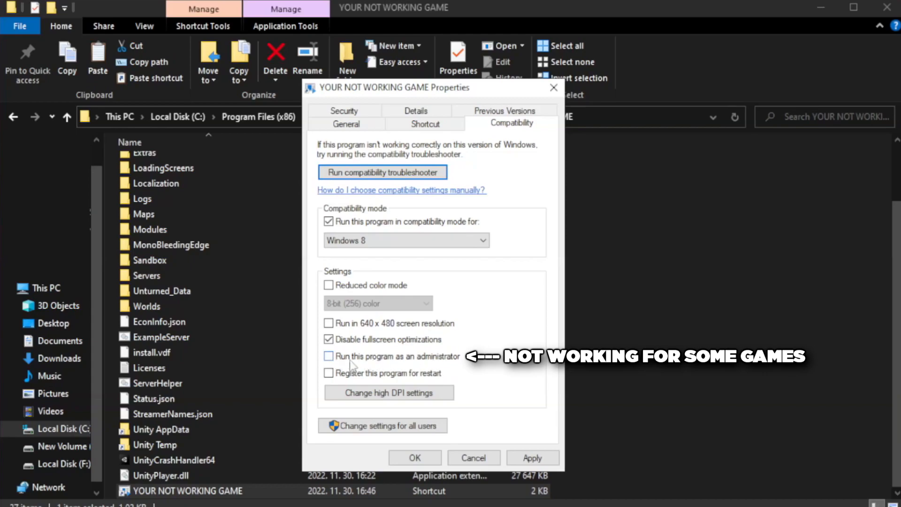
pyautogui.click(329, 357)
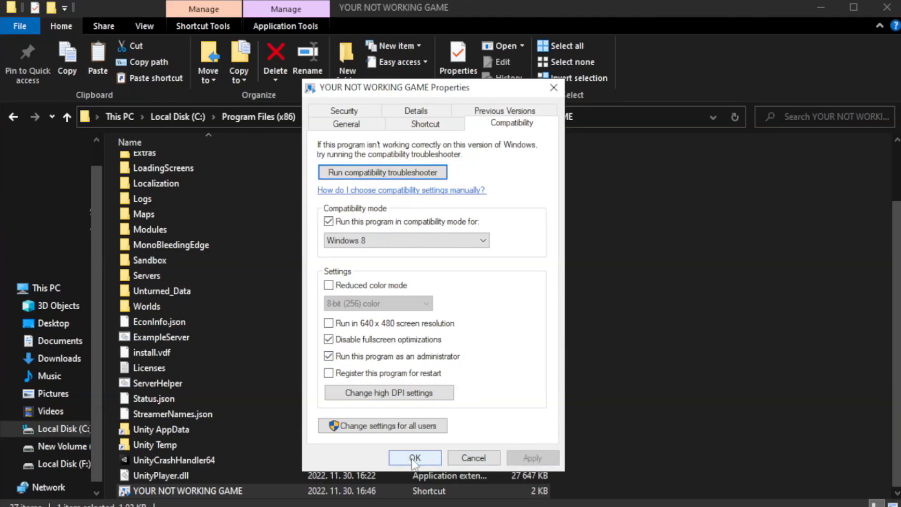
pyautogui.click(415, 458)
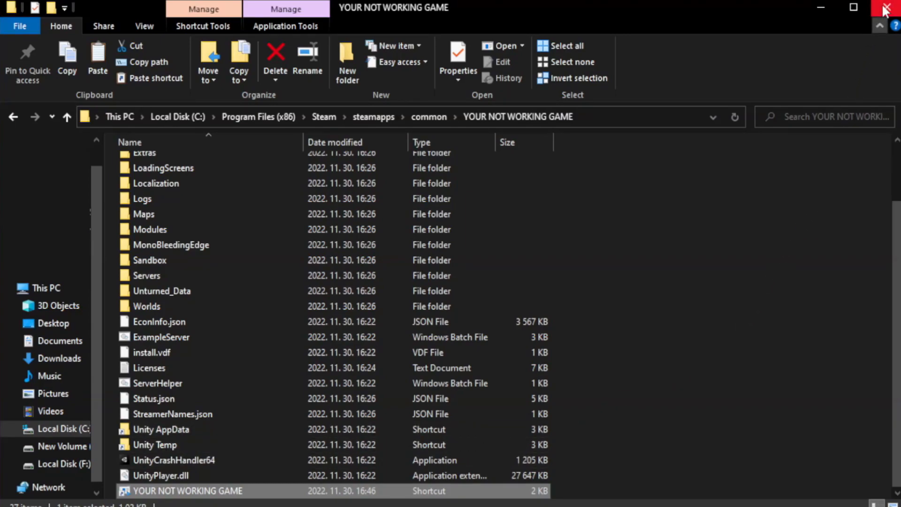
pyautogui.moveTo(888, 11)
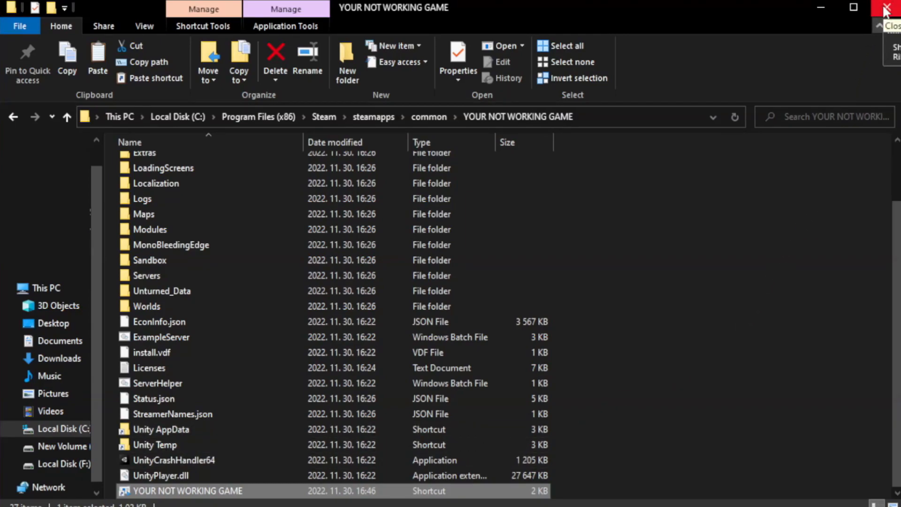
# - Close the game folder and open Task Manager's Startup apps list
pyautogui.click(890, 8)
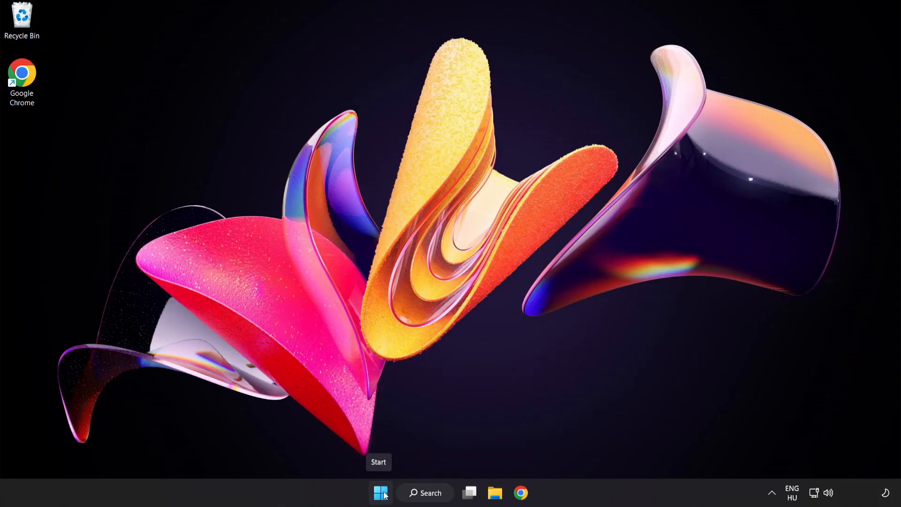
pyautogui.rightClick(381, 493)
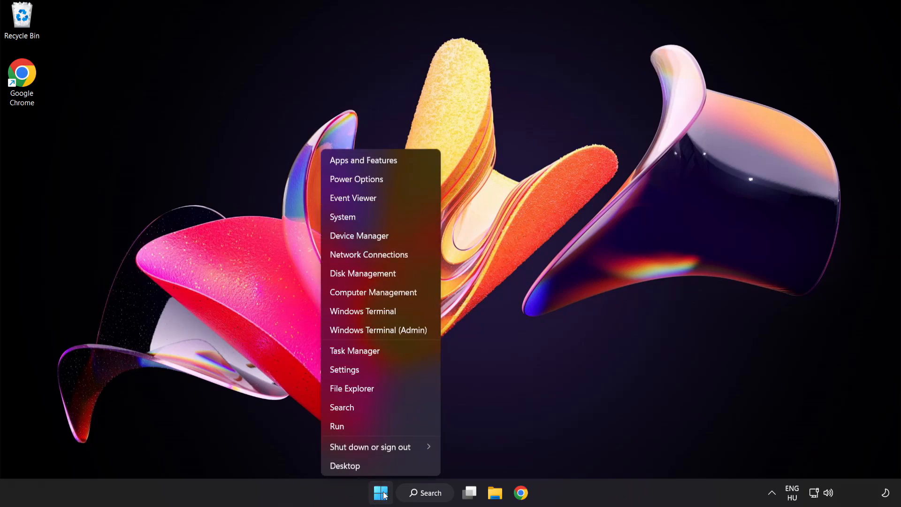
pyautogui.moveTo(380, 351)
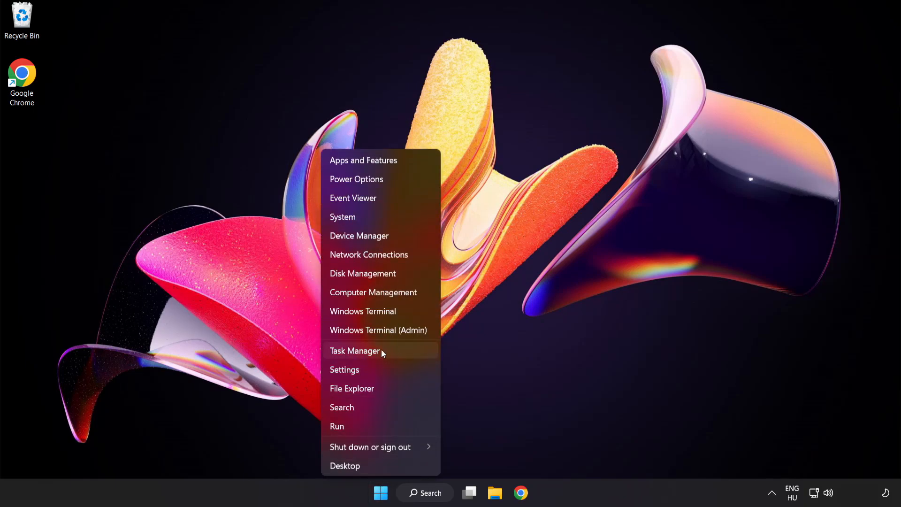
pyautogui.click(355, 350)
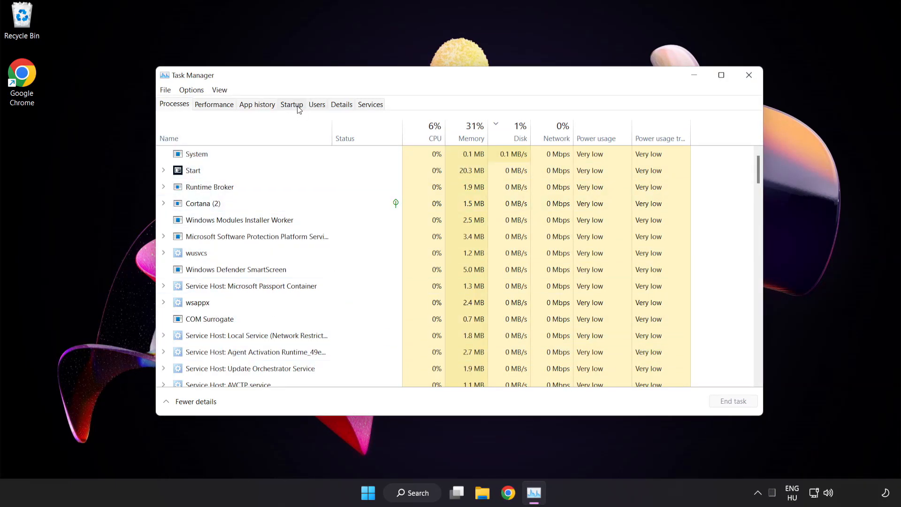
pyautogui.click(291, 104)
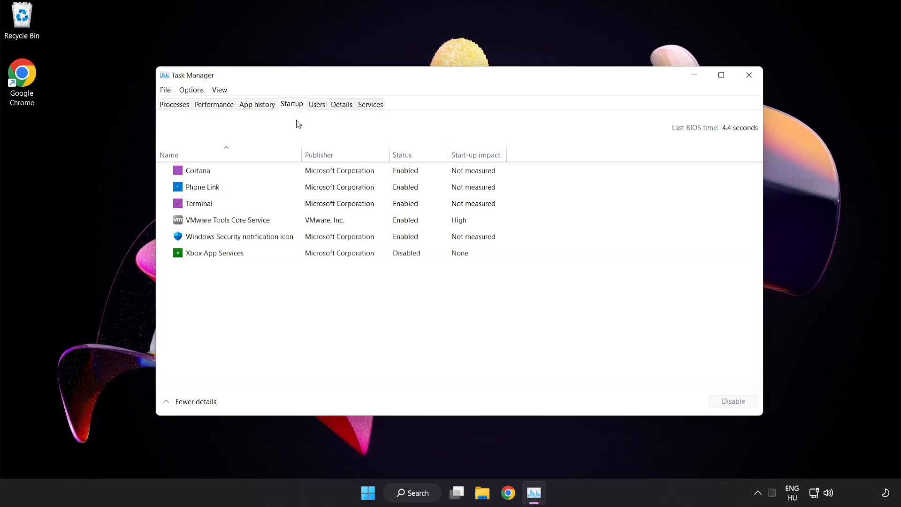
# - Disable Cortana, Phone Link, Terminal and Windows Security notification icon at startup, then close Task Manager
pyautogui.click(198, 170)
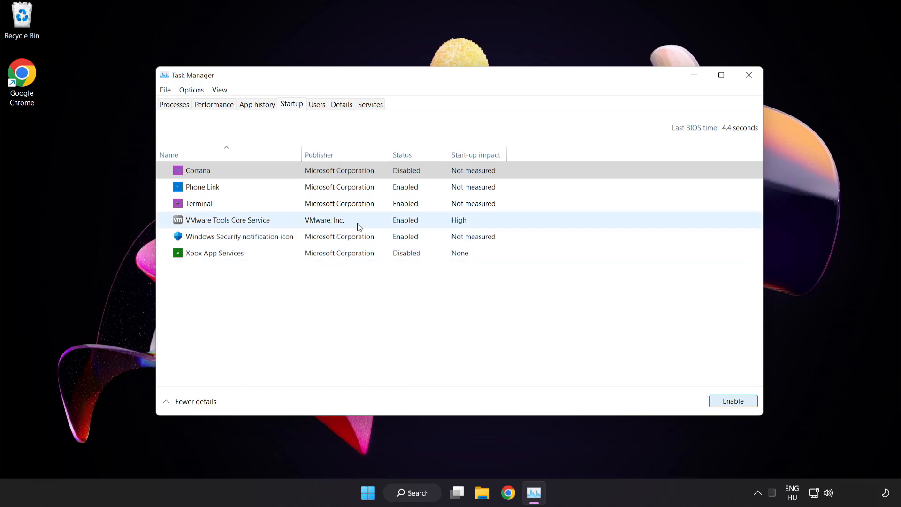
pyautogui.click(202, 187)
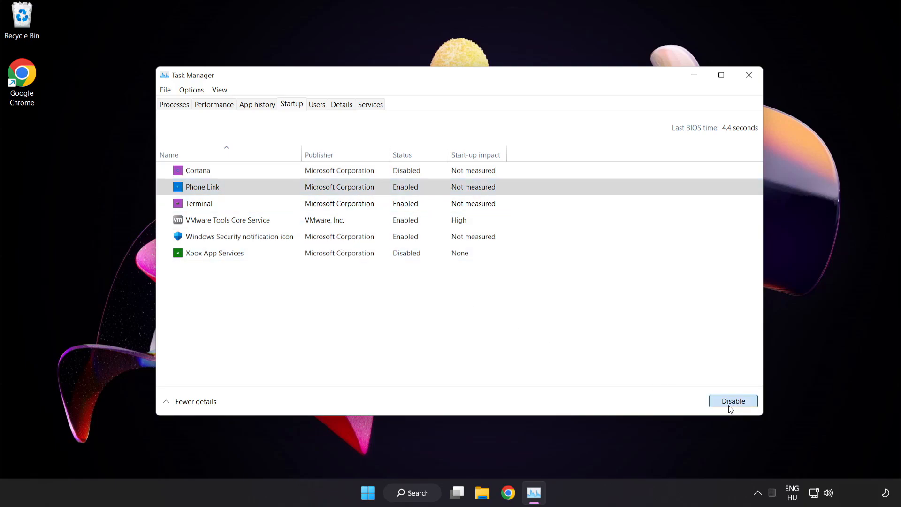
pyautogui.click(733, 400)
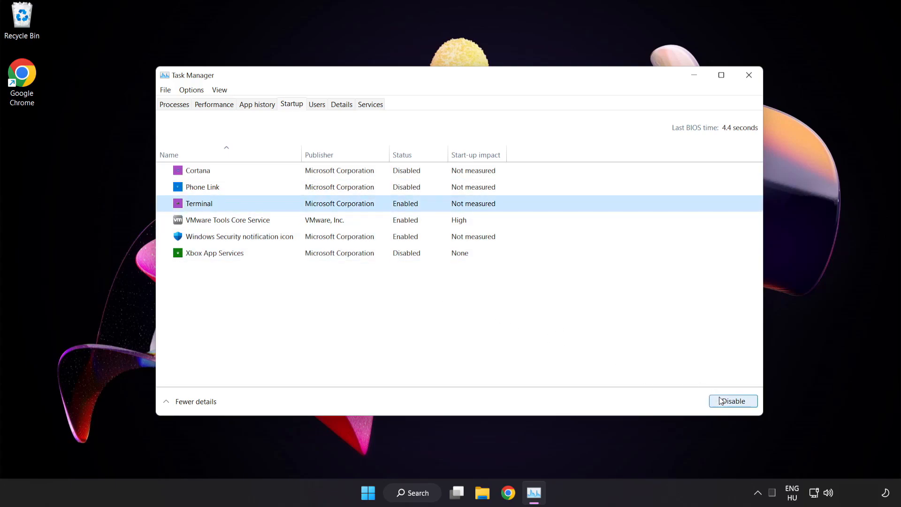
pyautogui.click(733, 400)
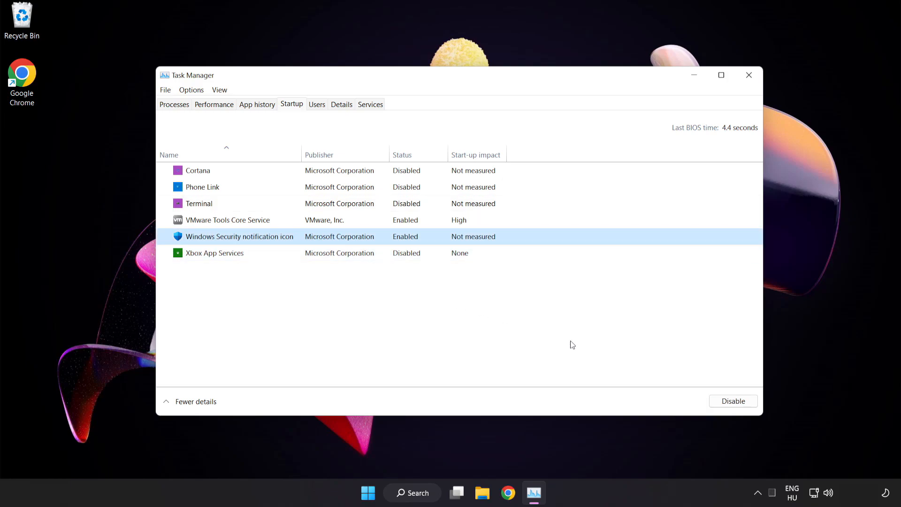
pyautogui.click(732, 400)
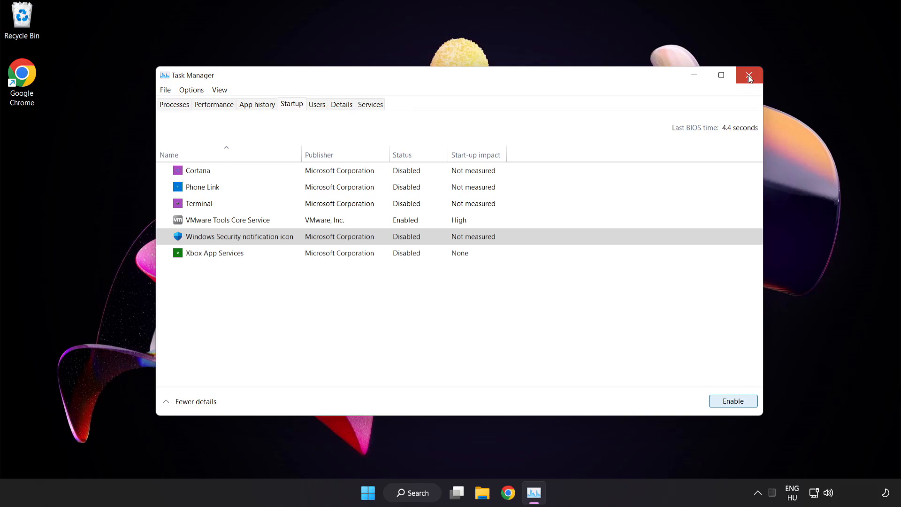
pyautogui.click(749, 75)
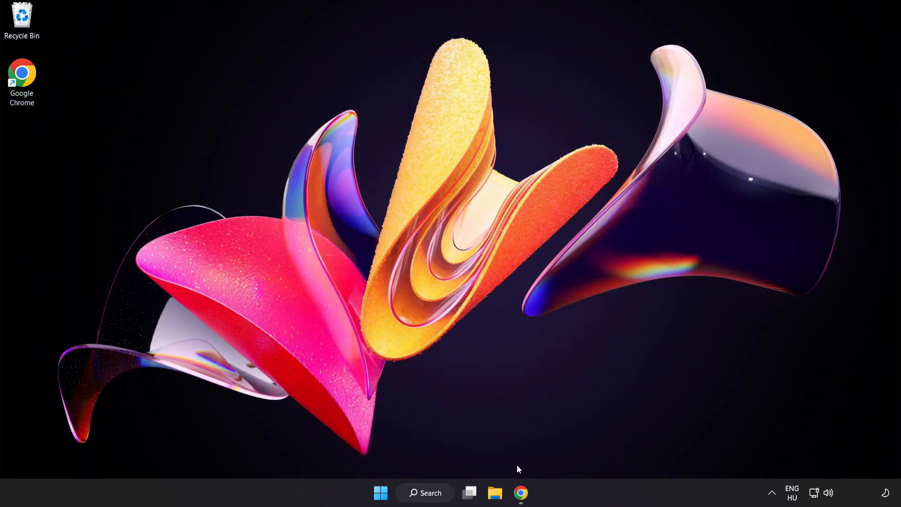
# - Download the DirectX End-User Runtime Web Installer in Chrome and launch dxwebsetup (1).exe
pyautogui.click(520, 493)
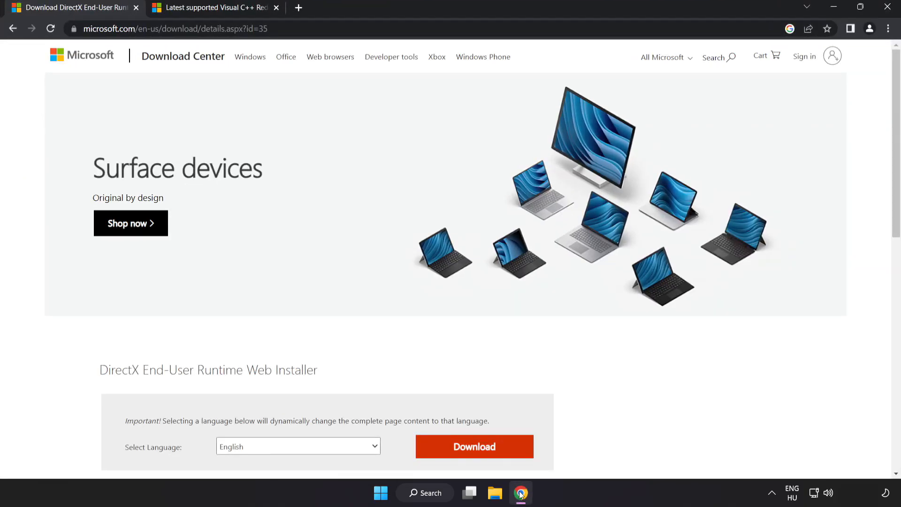
pyautogui.click(172, 28)
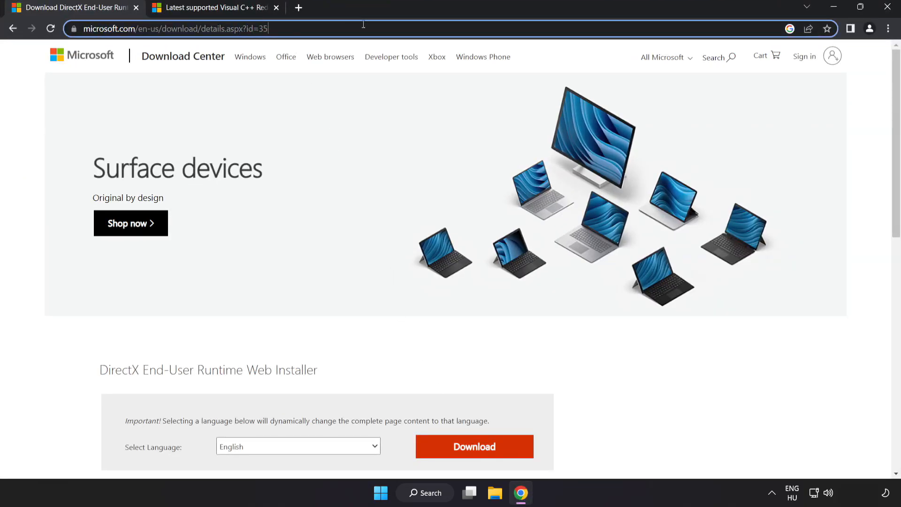
pyautogui.scroll(-3)
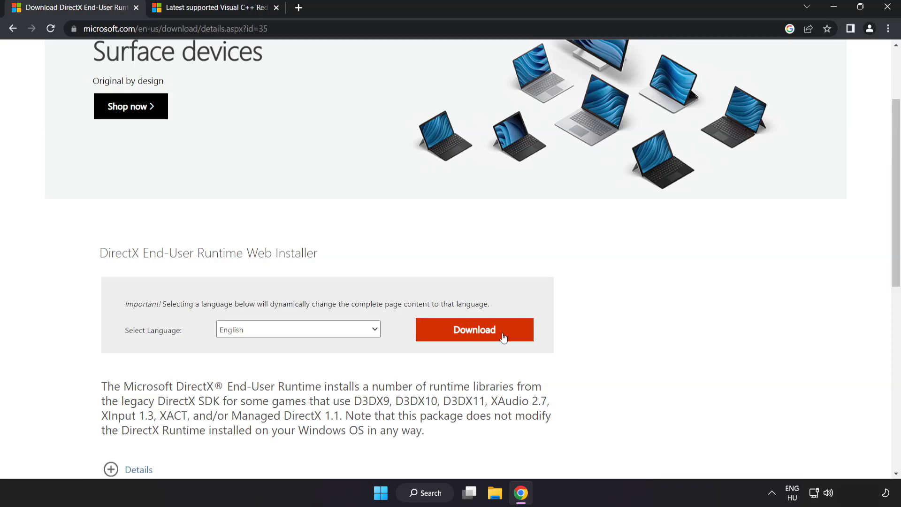
pyautogui.click(474, 329)
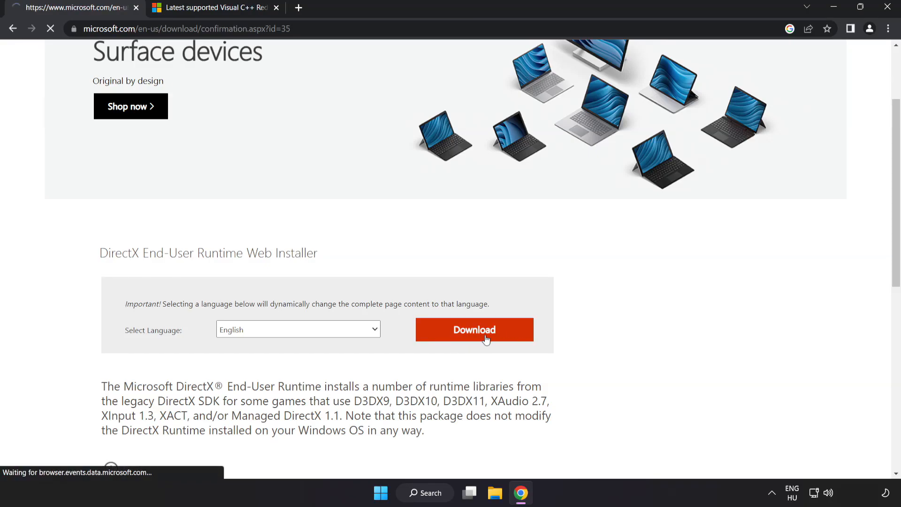
pyautogui.click(474, 329)
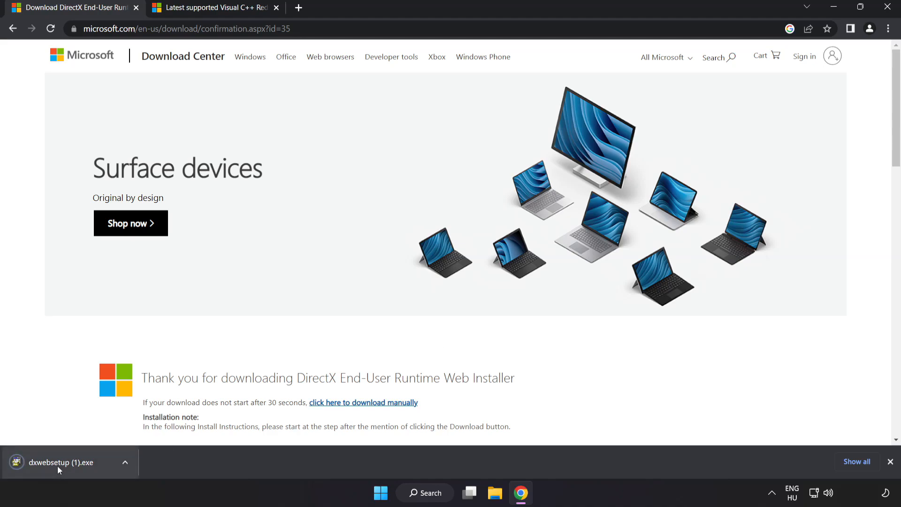
pyautogui.click(57, 462)
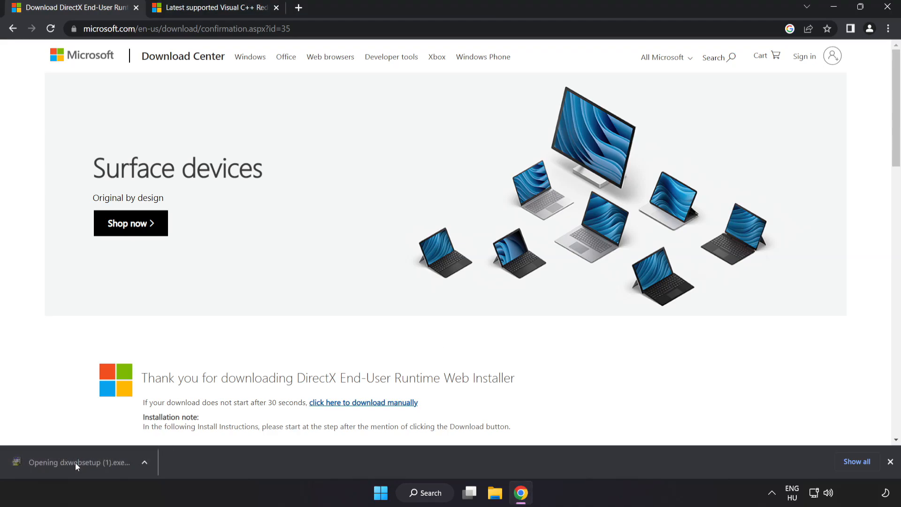
pyautogui.click(79, 462)
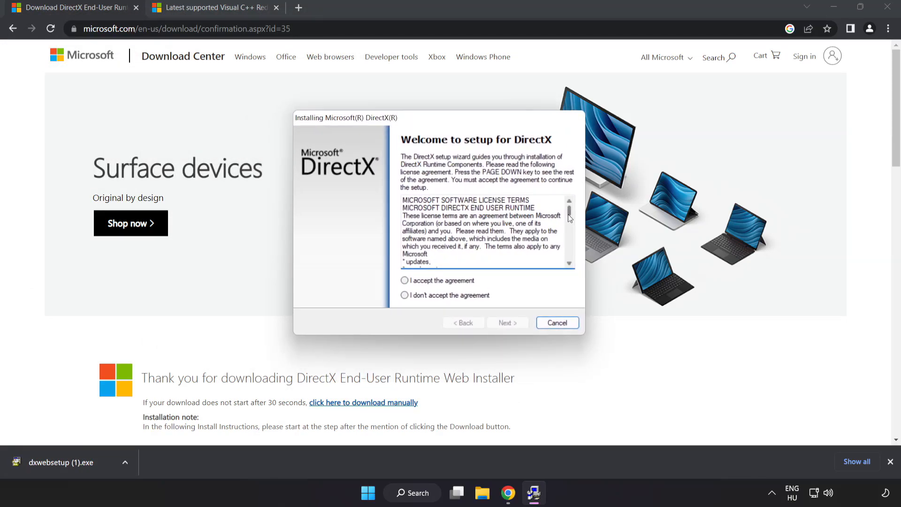
# - Accept the DirectX license, skip the Bing Bar, and finish the already-up-to-date setup
pyautogui.scroll(-3)
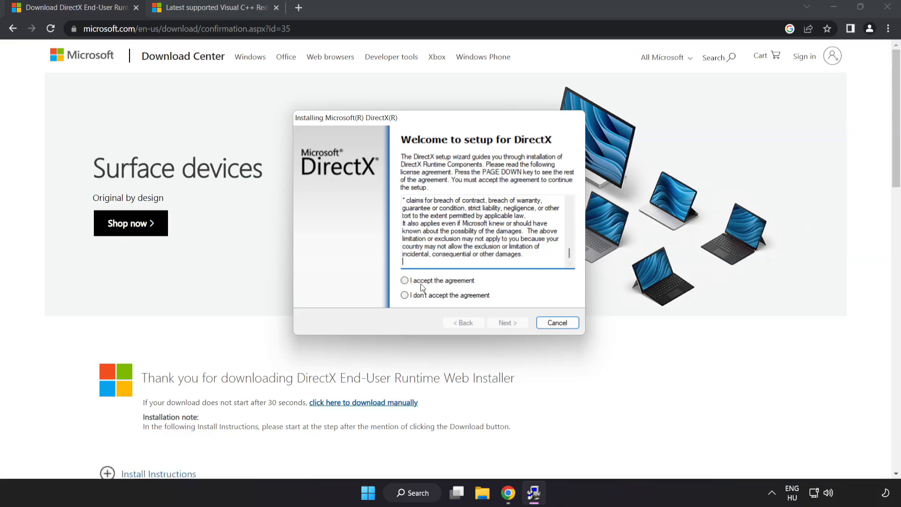
pyautogui.click(405, 281)
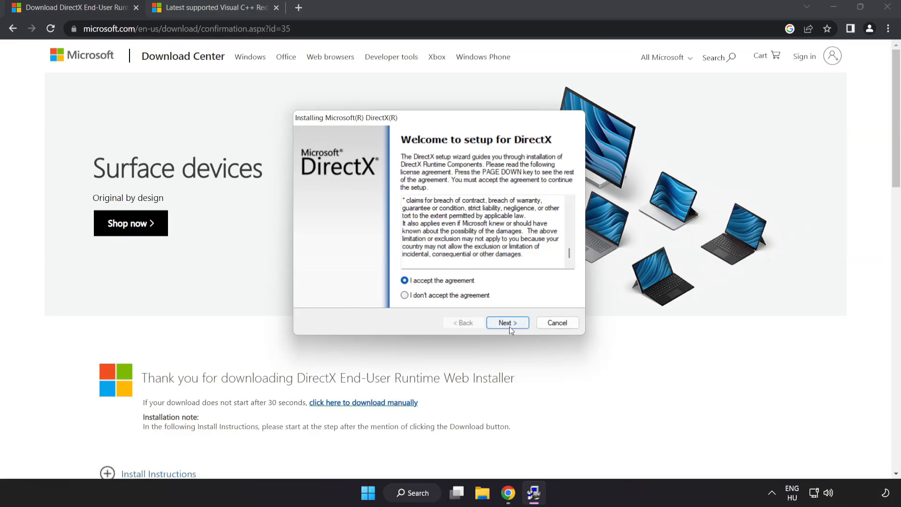
pyautogui.click(507, 322)
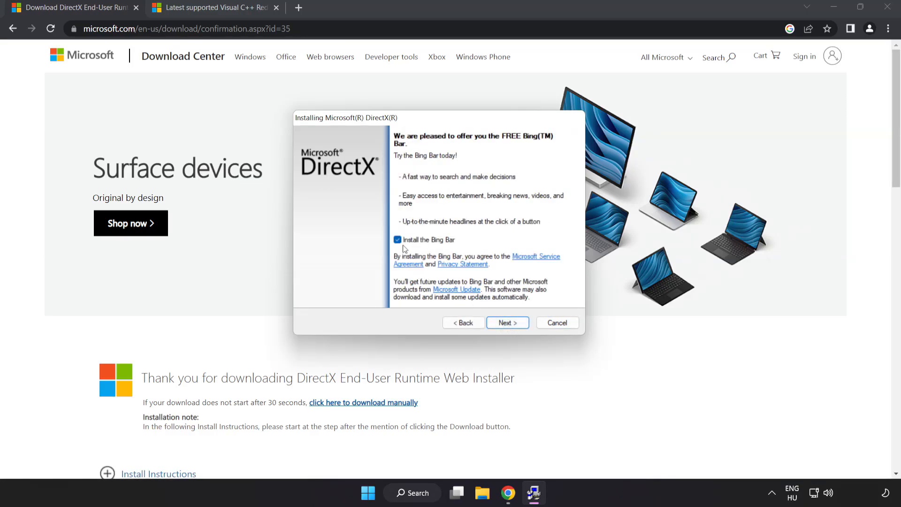
pyautogui.click(397, 240)
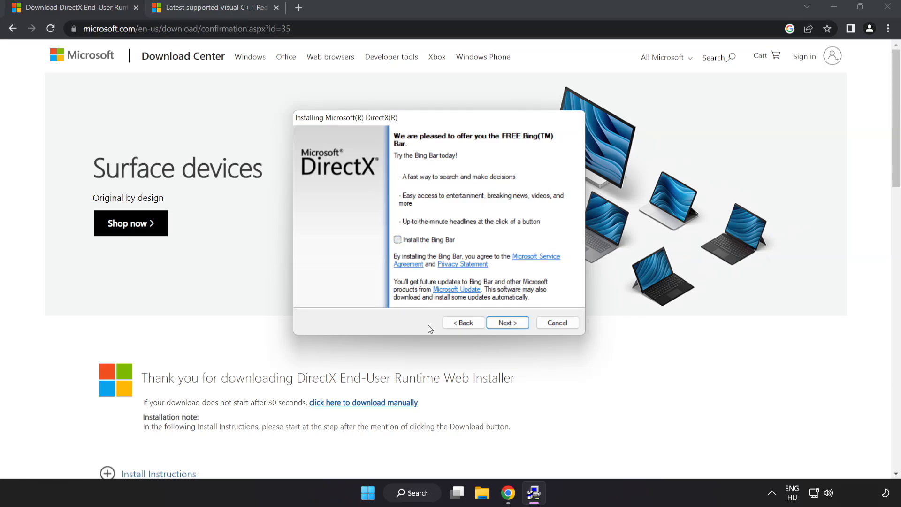
pyautogui.click(507, 322)
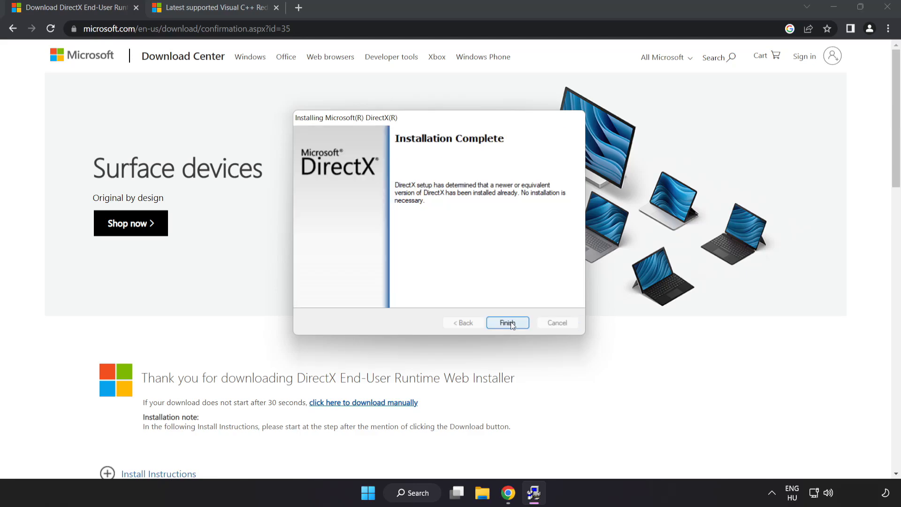
pyautogui.click(506, 322)
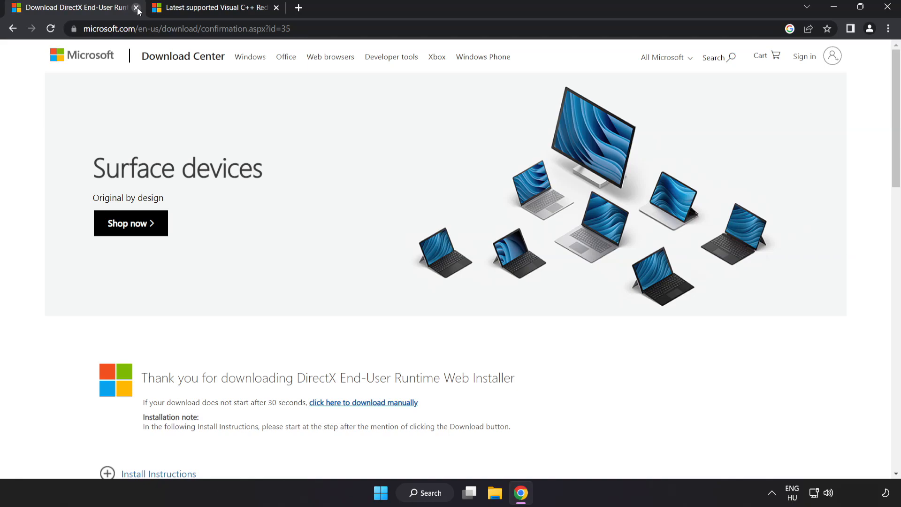
# - Close the DirectX tab and download the Visual C++ 2015–2022 ARM64, x86 and x64 redistributables
pyautogui.click(137, 8)
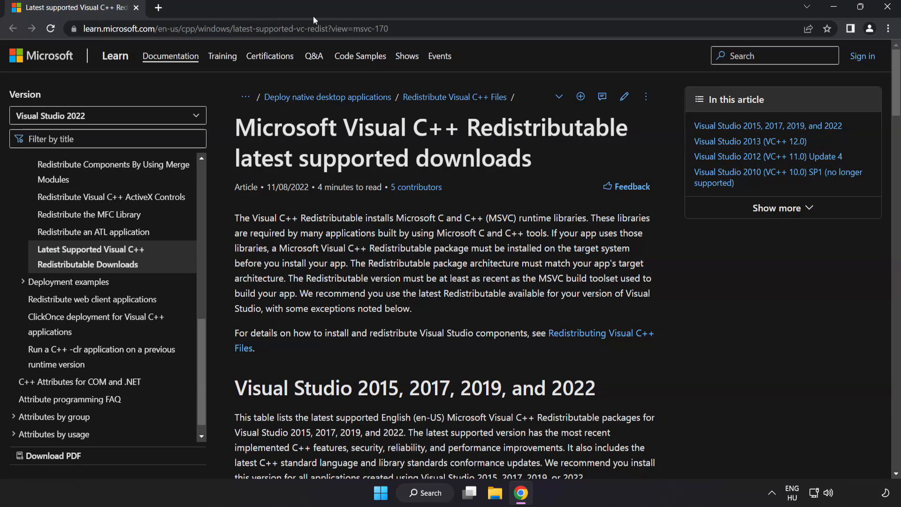
pyautogui.click(230, 28)
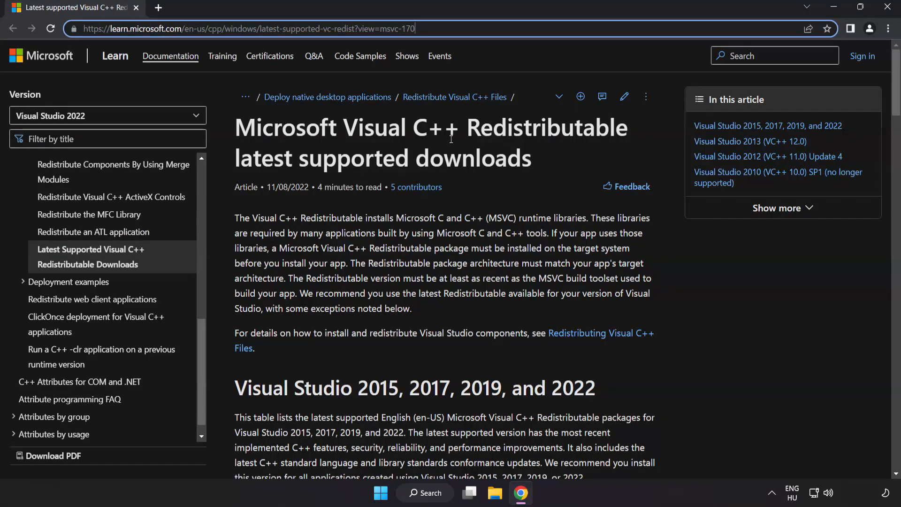
pyautogui.scroll(-3)
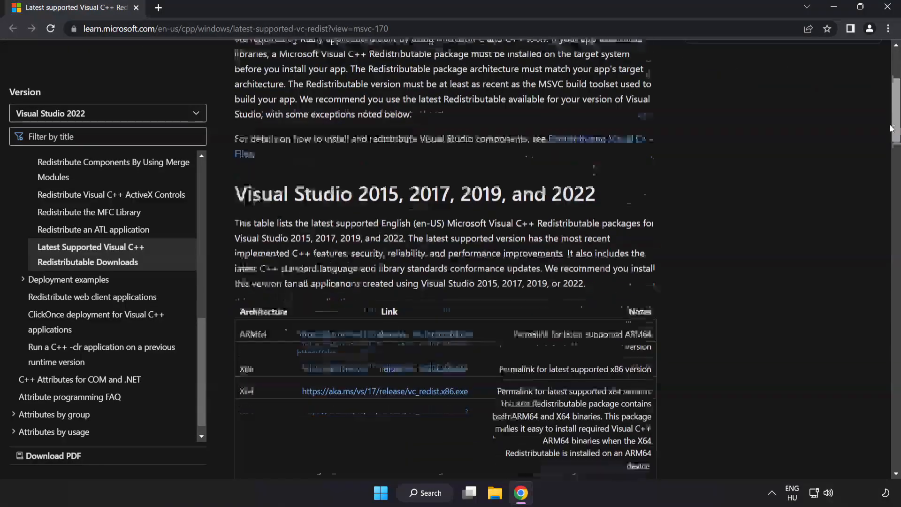
pyautogui.scroll(-3)
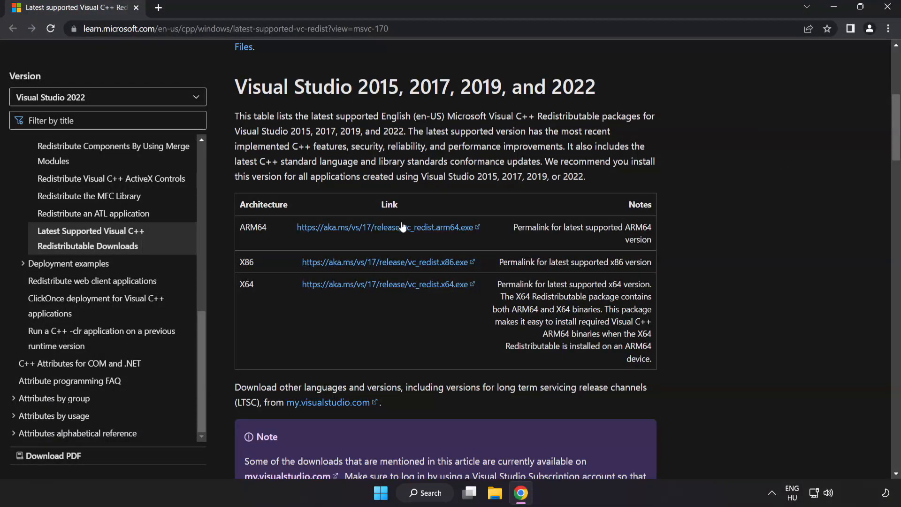
pyautogui.moveTo(377, 245)
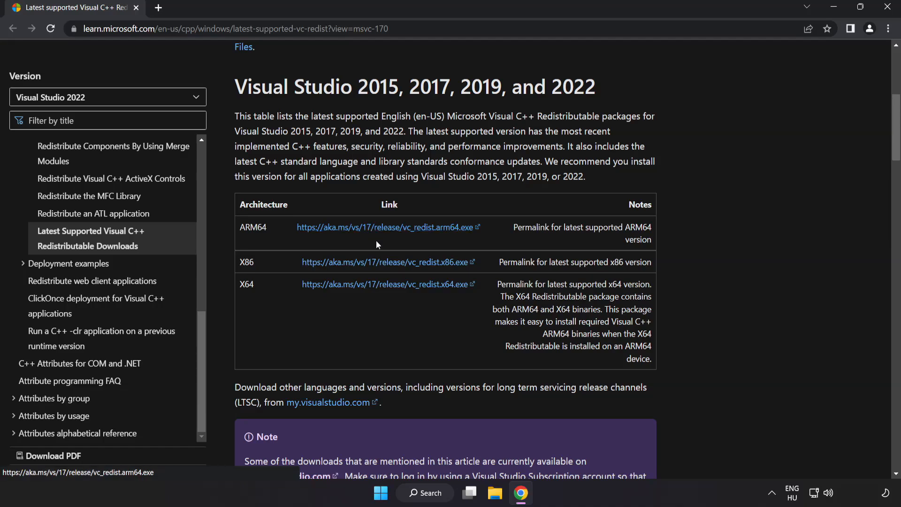
pyautogui.click(384, 284)
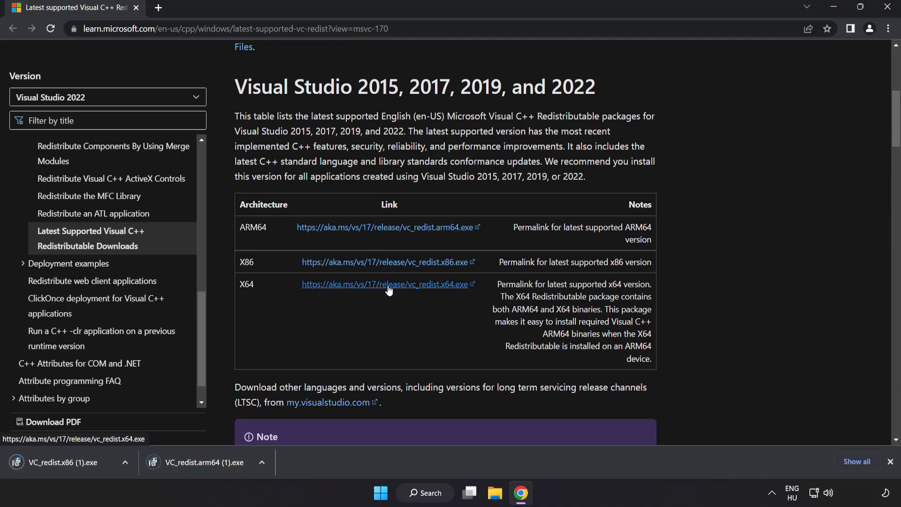
pyautogui.click(387, 284)
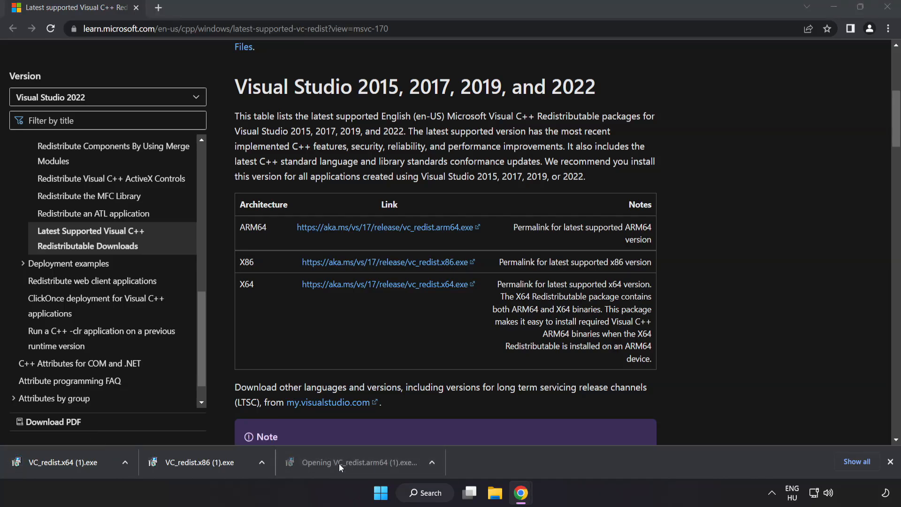
# - Run the ARM64 vc_redist installer with the license accepted; dismiss its setup failure
pyautogui.click(361, 463)
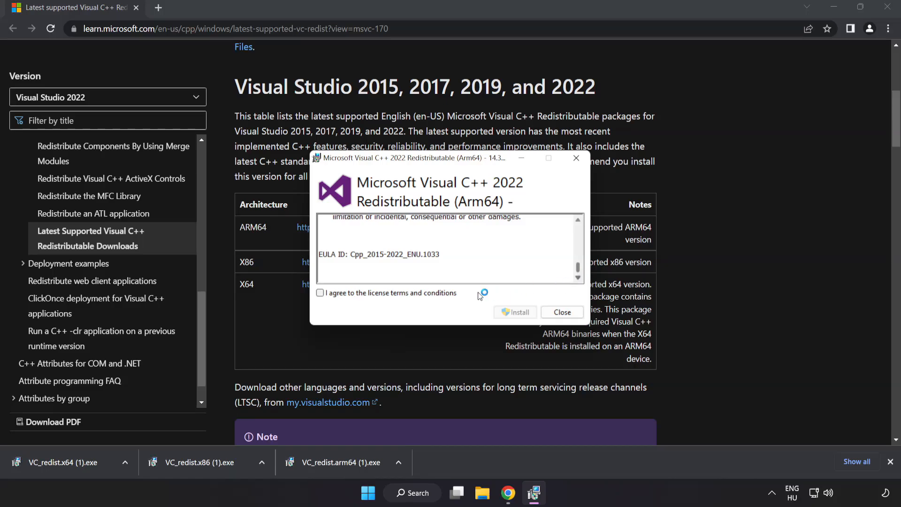
pyautogui.click(320, 293)
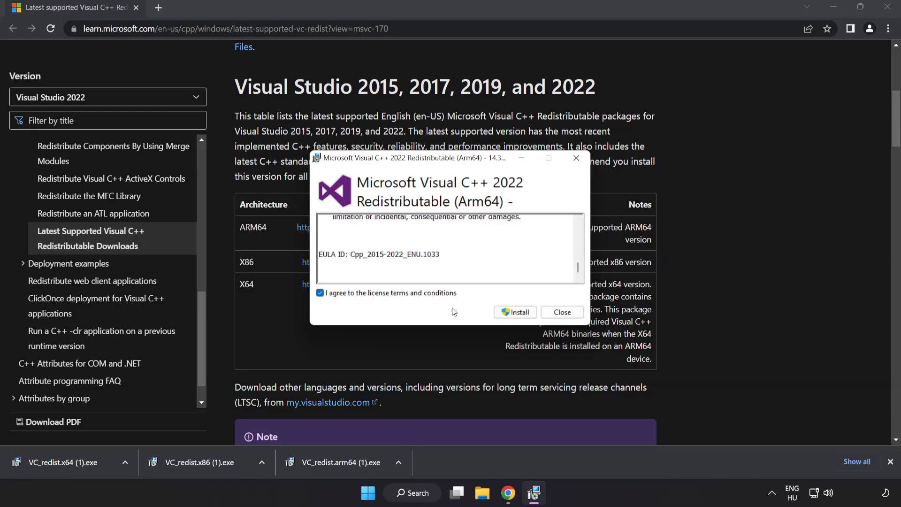
pyautogui.click(515, 312)
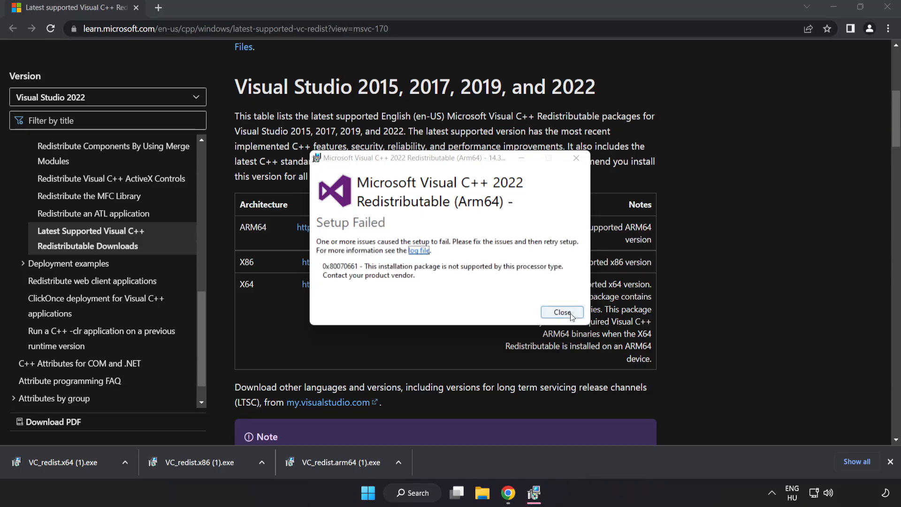
pyautogui.click(561, 313)
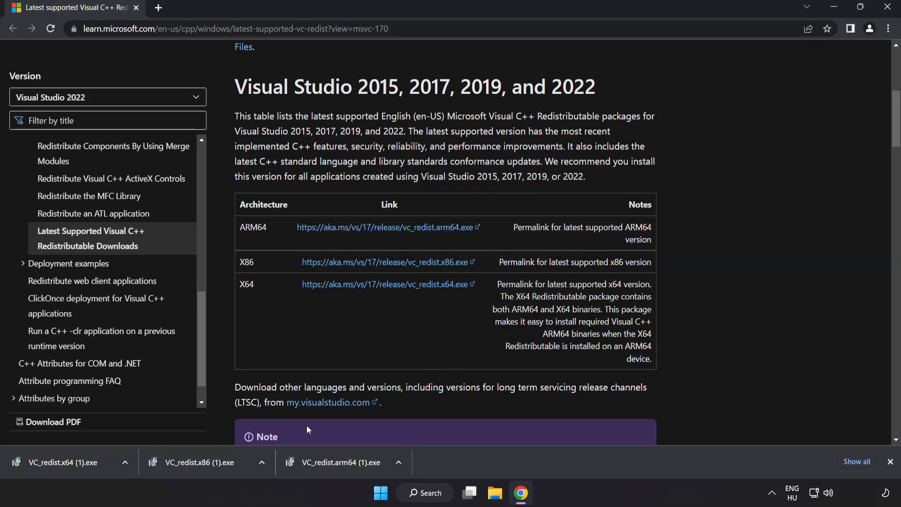
# - Run the x86 and x64 vc_redist installers; x86 succeeds and x64 fails
pyautogui.click(198, 462)
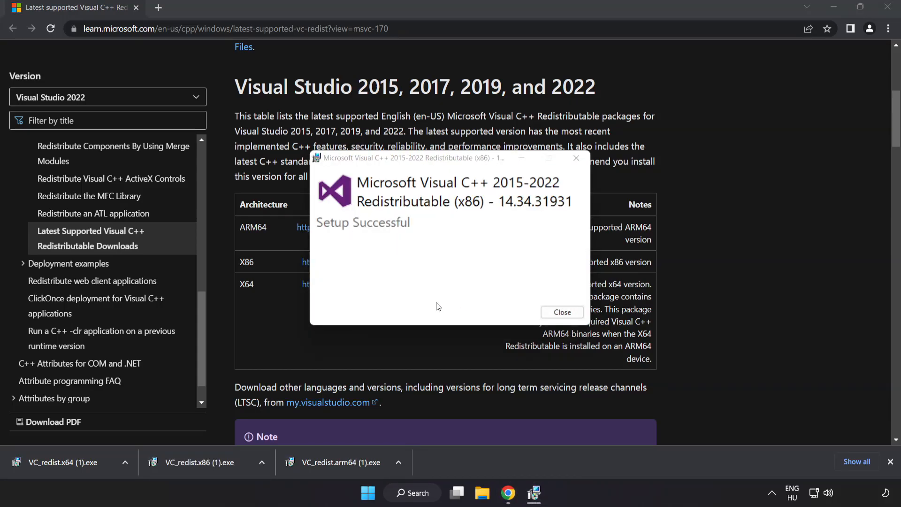
pyautogui.click(561, 312)
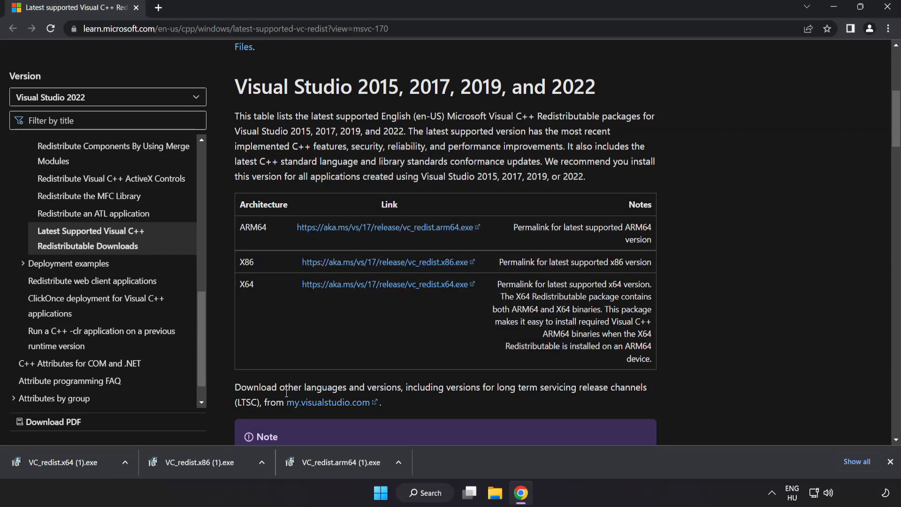
pyautogui.click(63, 462)
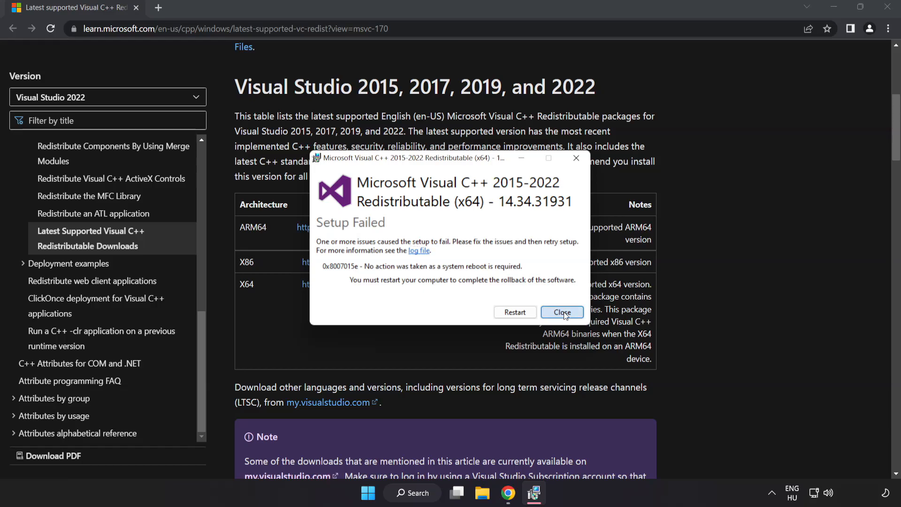
pyautogui.click(561, 313)
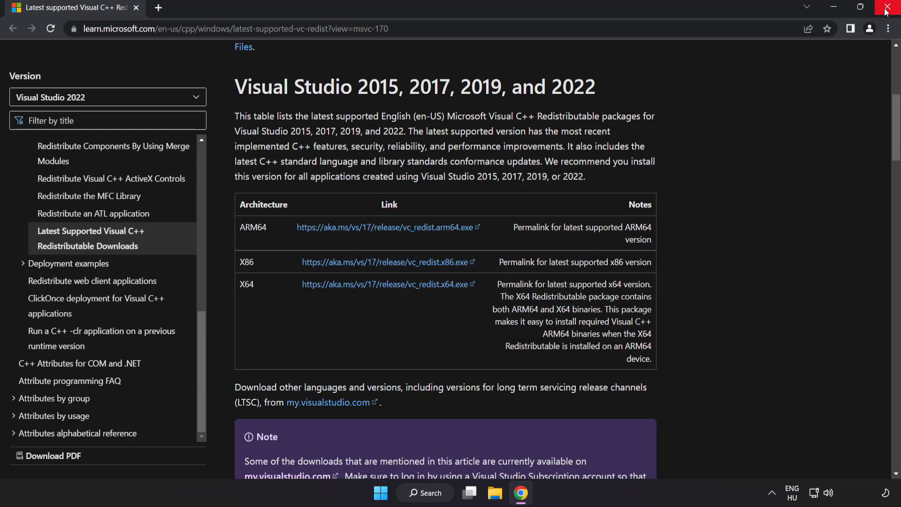
pyautogui.moveTo(888, 11)
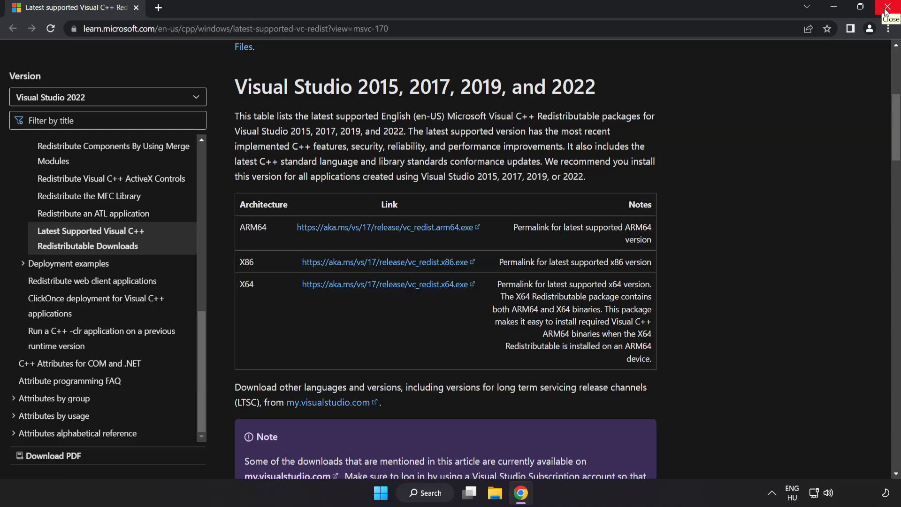
# - Close Chrome and open Windows search from the taskbar
pyautogui.click(890, 6)
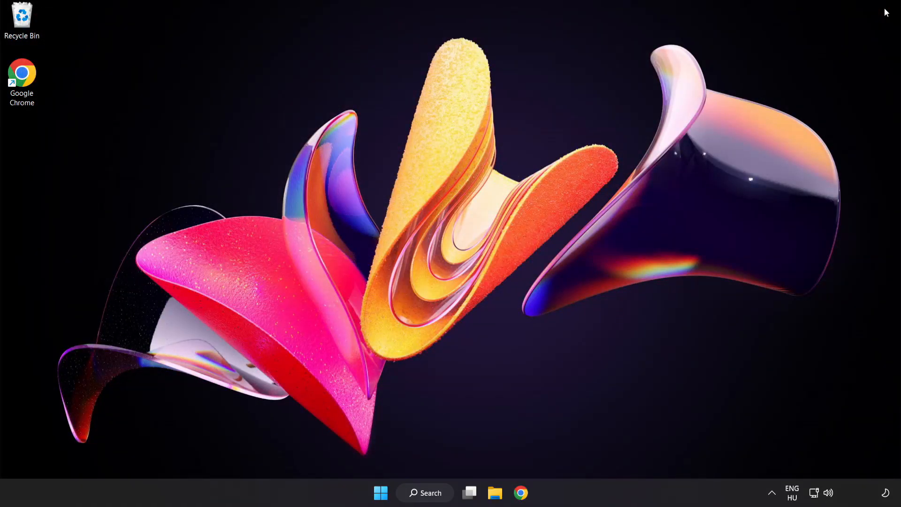
pyautogui.moveTo(572, 363)
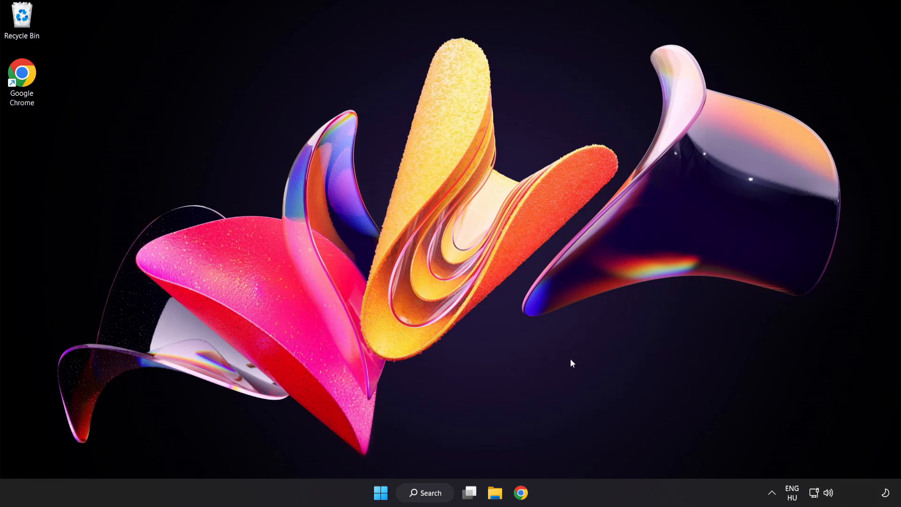
pyautogui.click(425, 492)
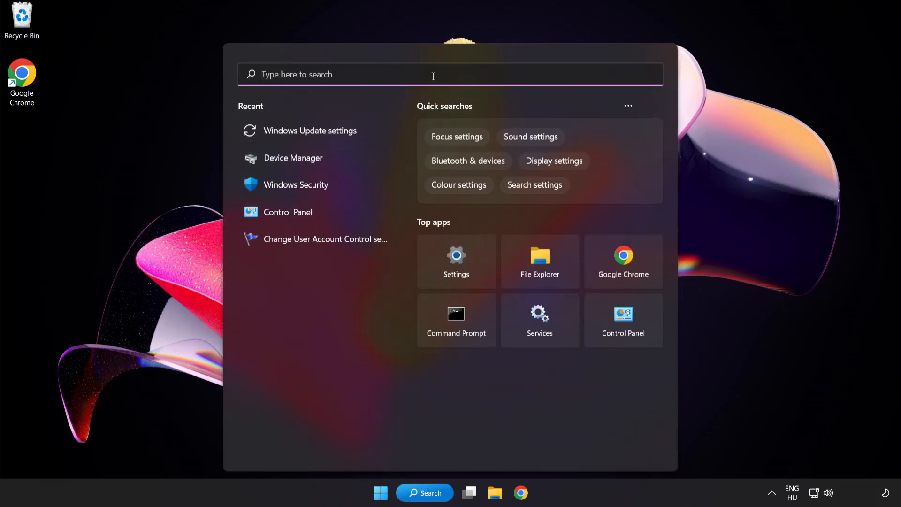
# - Search for cmd and run Command Prompt as administrator
pyautogui.write('cmd')
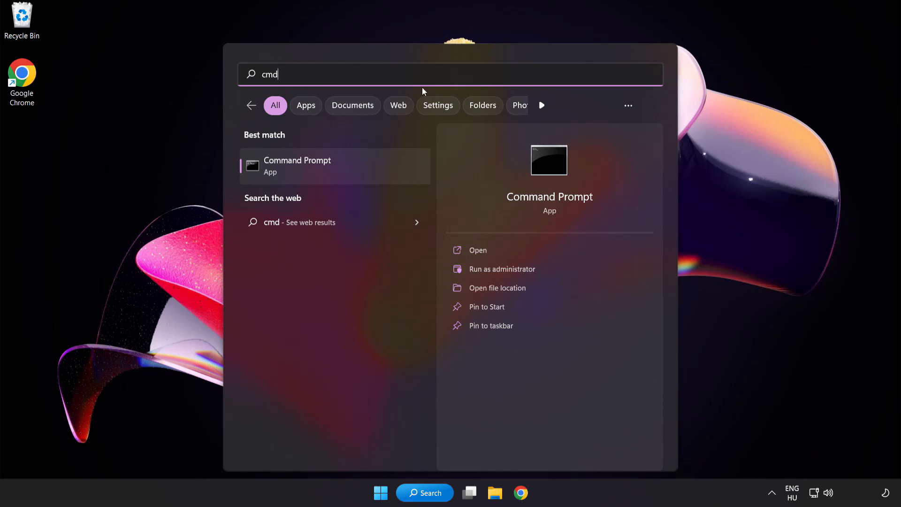
pyautogui.rightClick(297, 167)
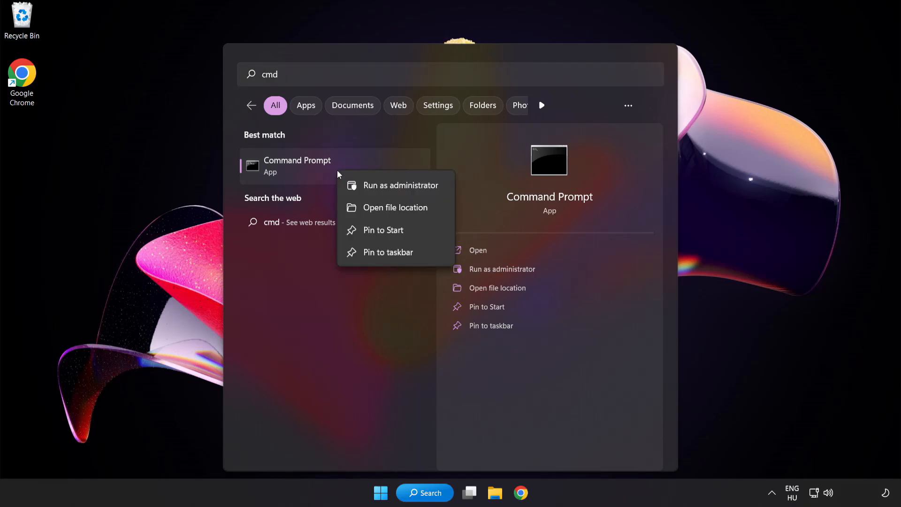
pyautogui.moveTo(379, 192)
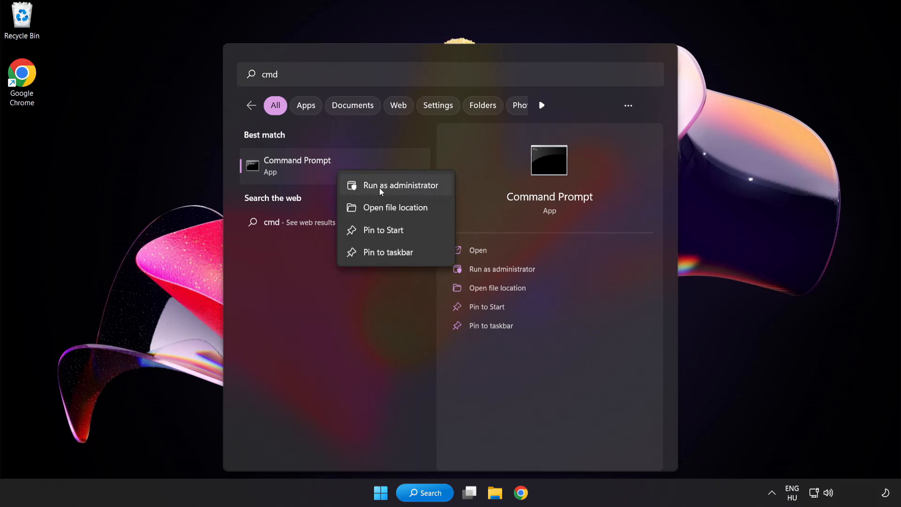
pyautogui.click(400, 185)
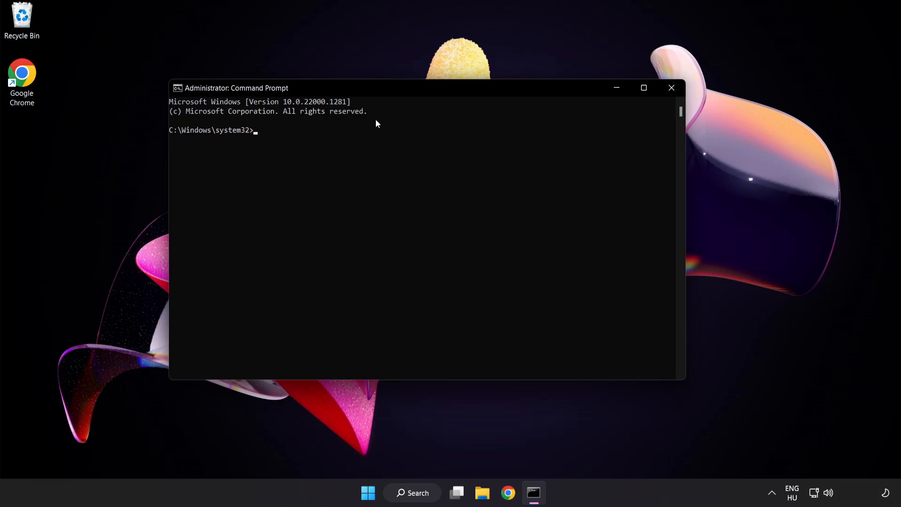
# - Run sfc /scannow, close Command Prompt after no violations, and open the Start power options
pyautogui.write('sfc /scannow')
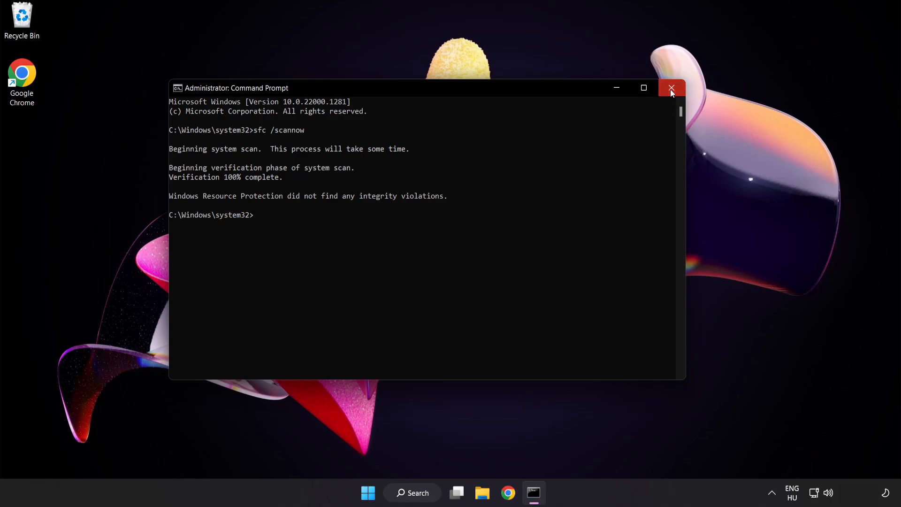
pyautogui.click(671, 88)
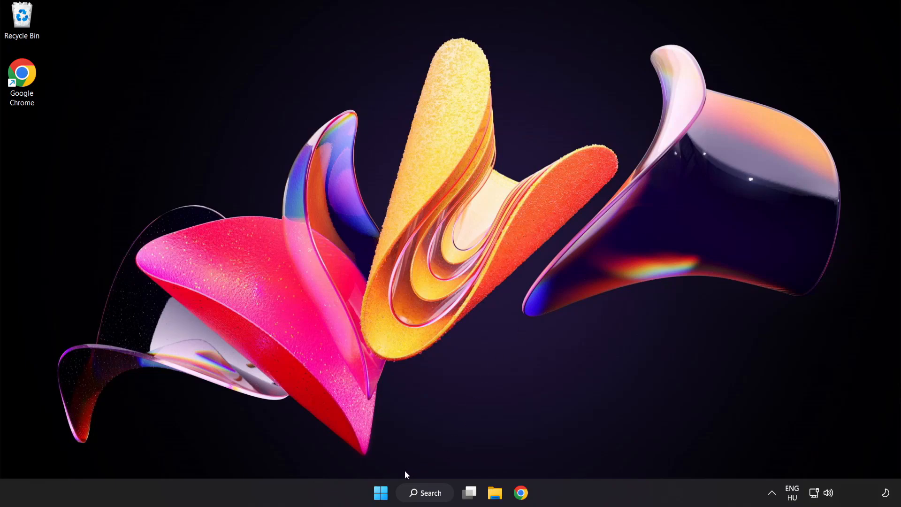
pyautogui.click(379, 492)
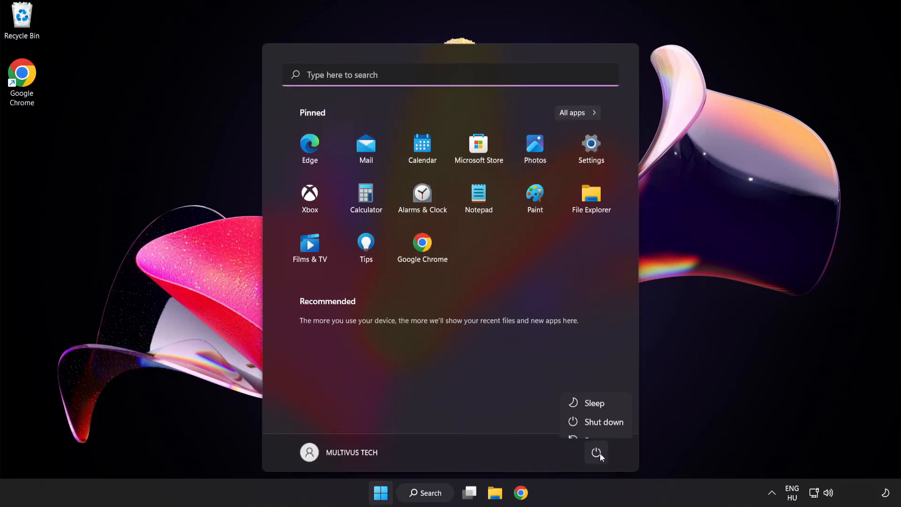